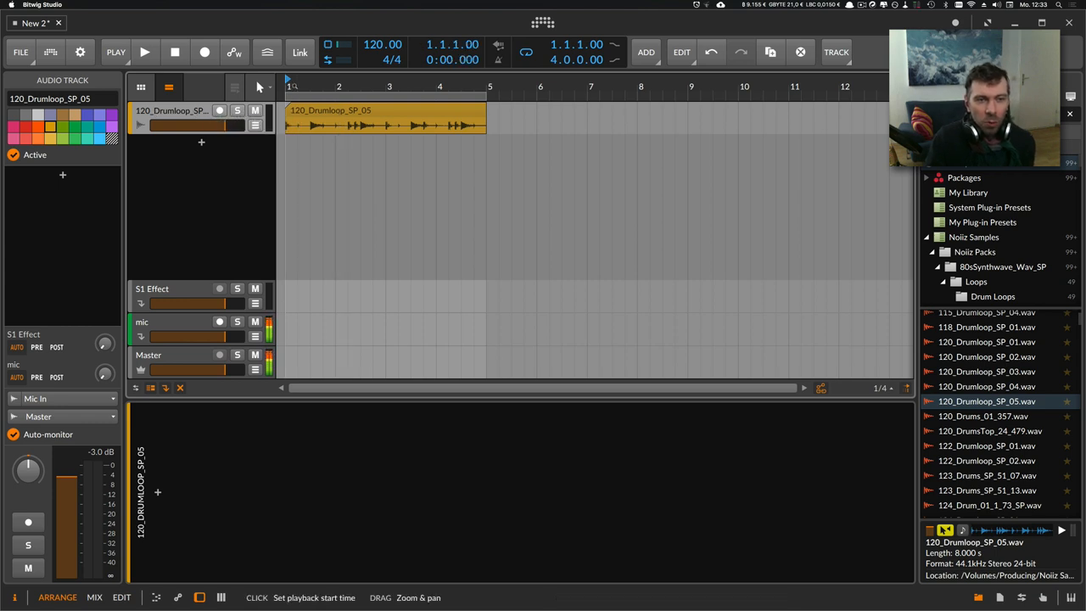
Audition the drum loop with the transport play button, then stop playback.
left_click(144, 51)
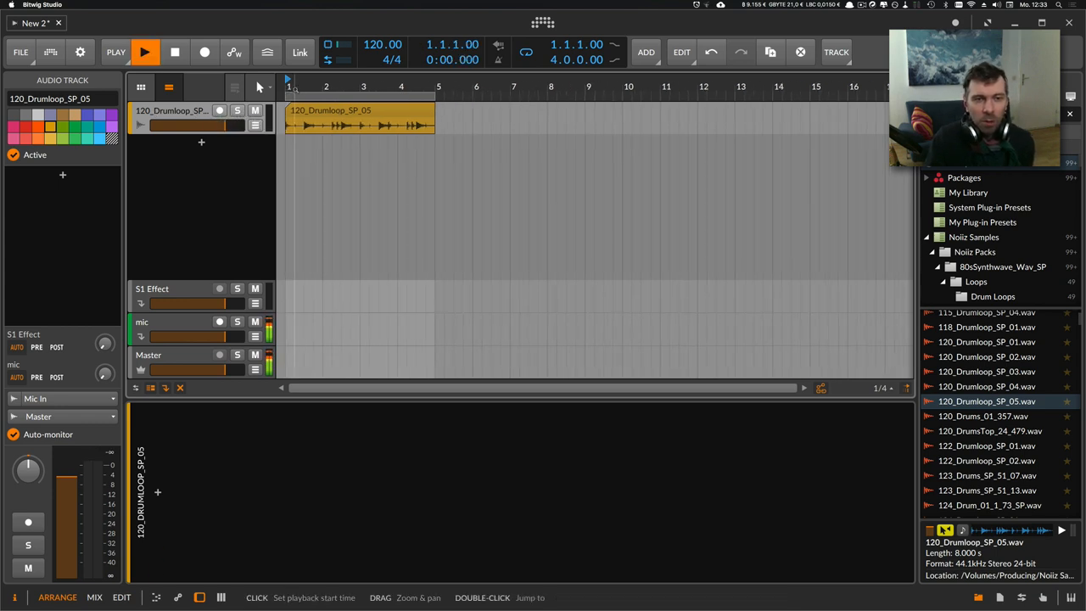
left_click(144, 51)
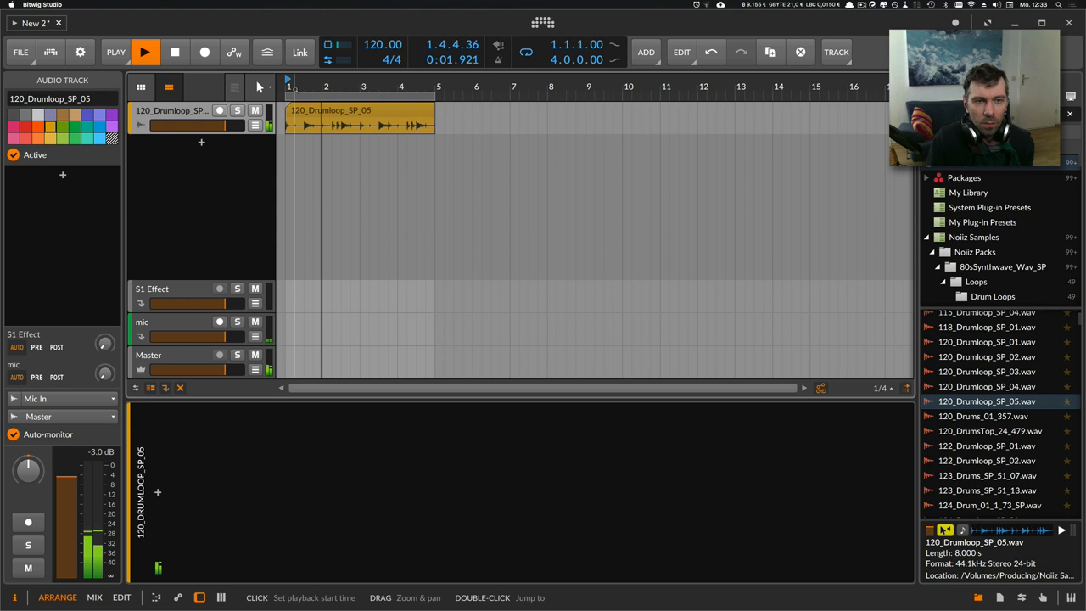
left_click(144, 50)
type("p")
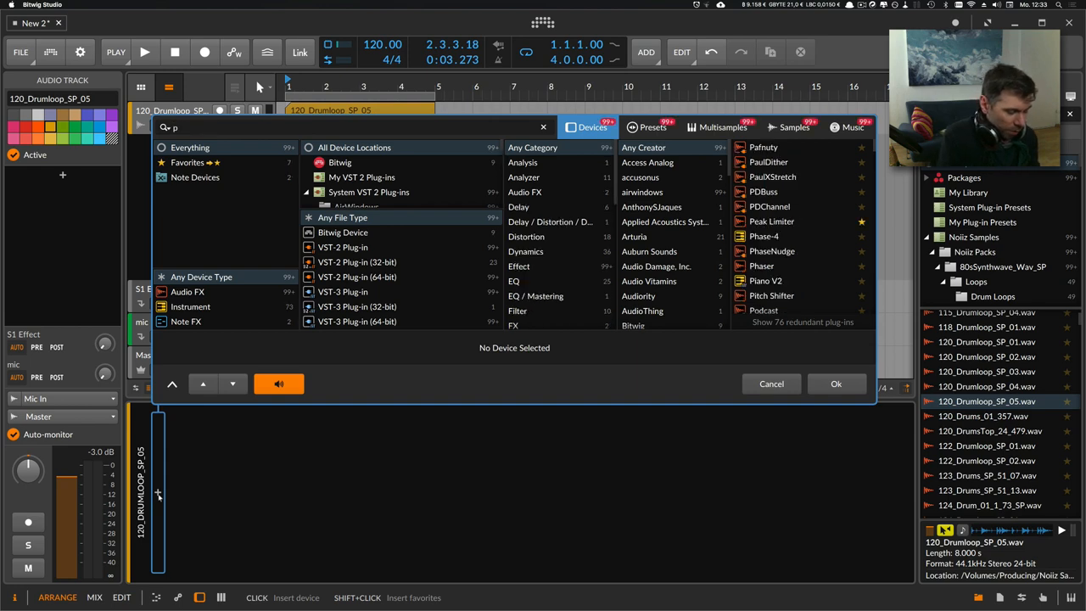
Insert Pitch Shifter on the drum track at +12 semitones and audition the loop.
left_click(835, 383)
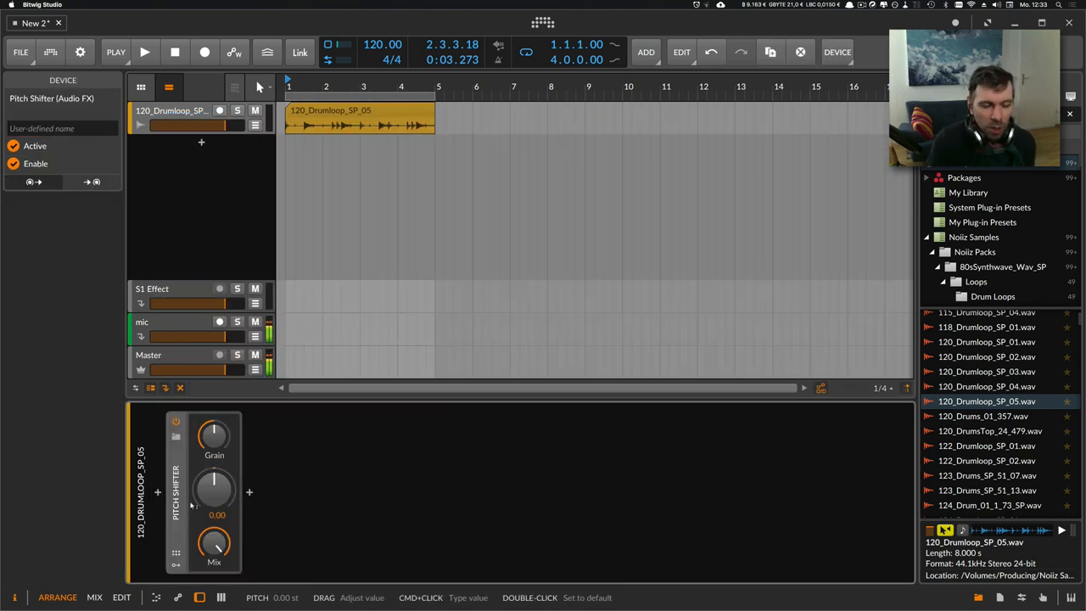
left_click_drag(214, 490, 214, 475)
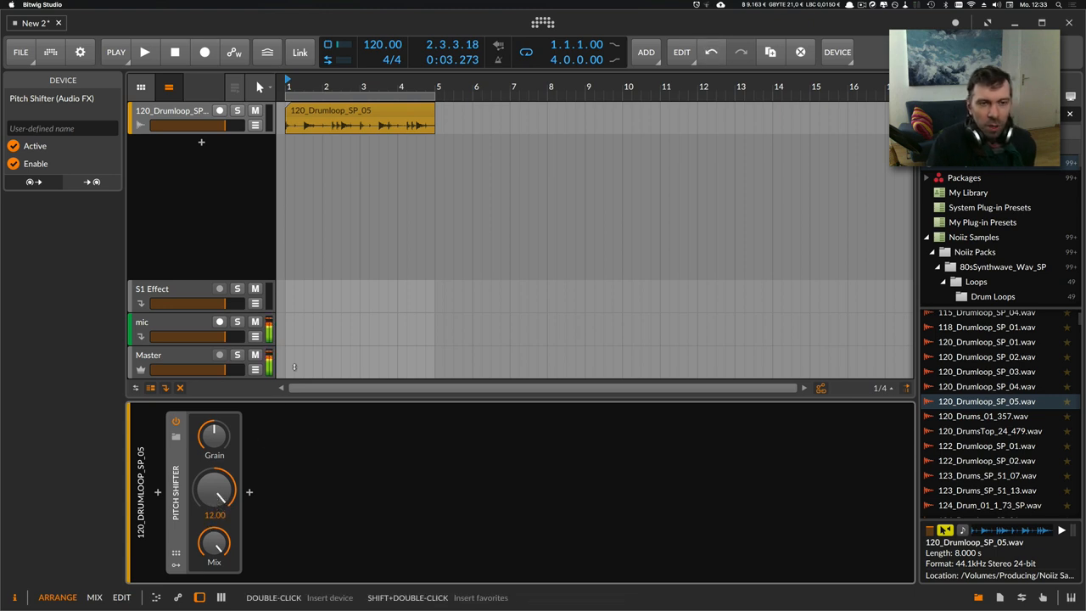
left_click(144, 51)
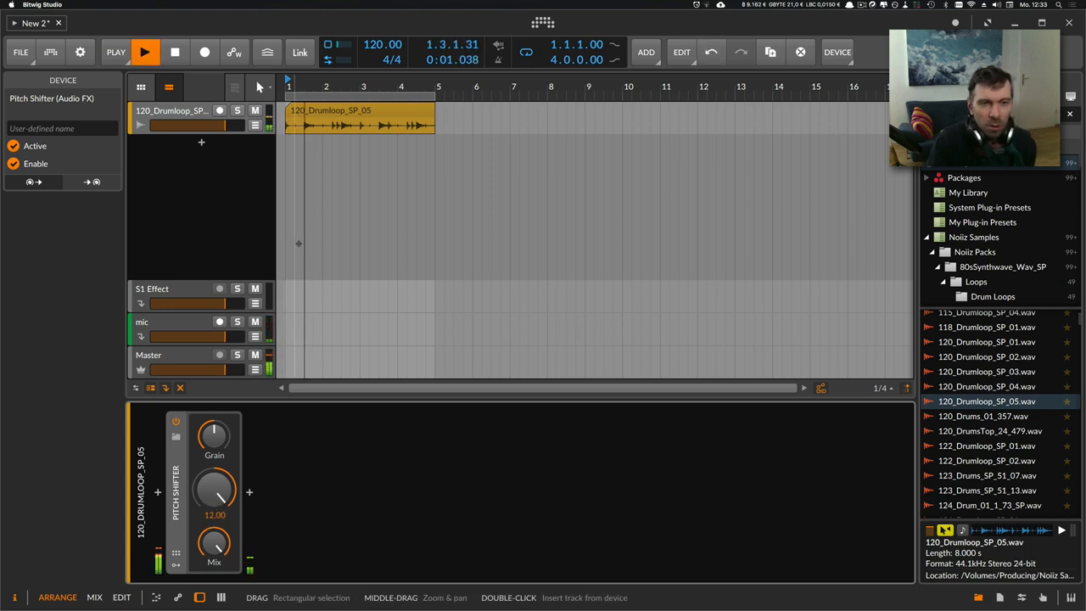
left_click(144, 51)
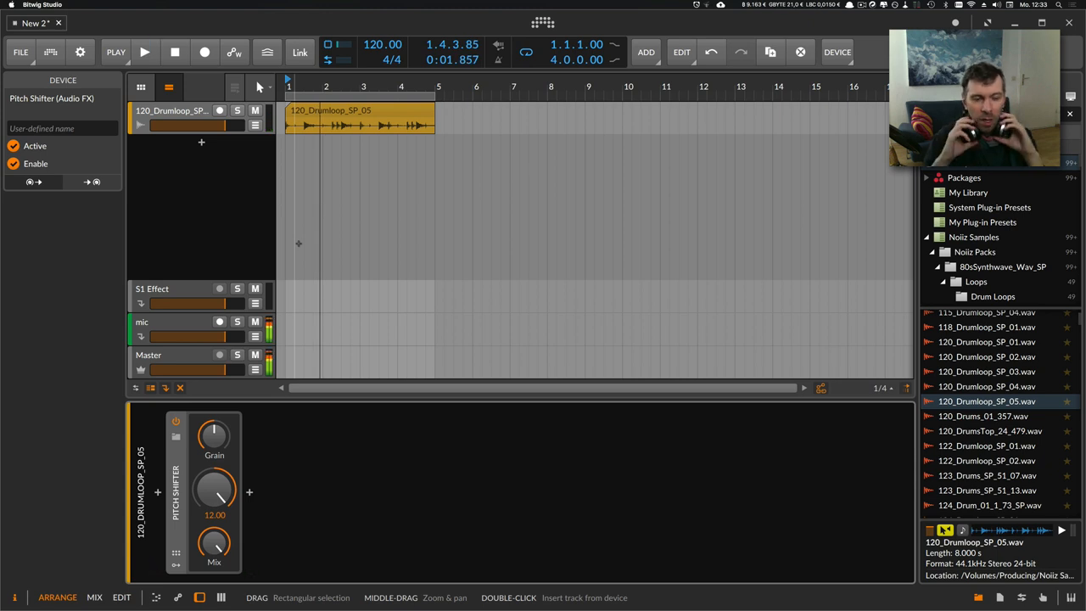
left_click(144, 51)
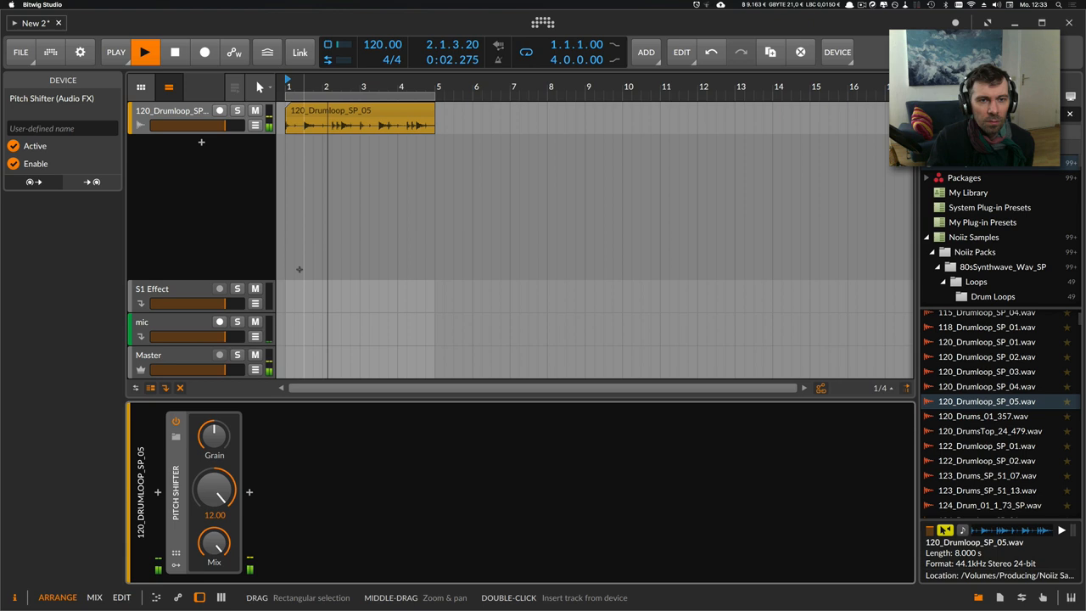
left_click(144, 51)
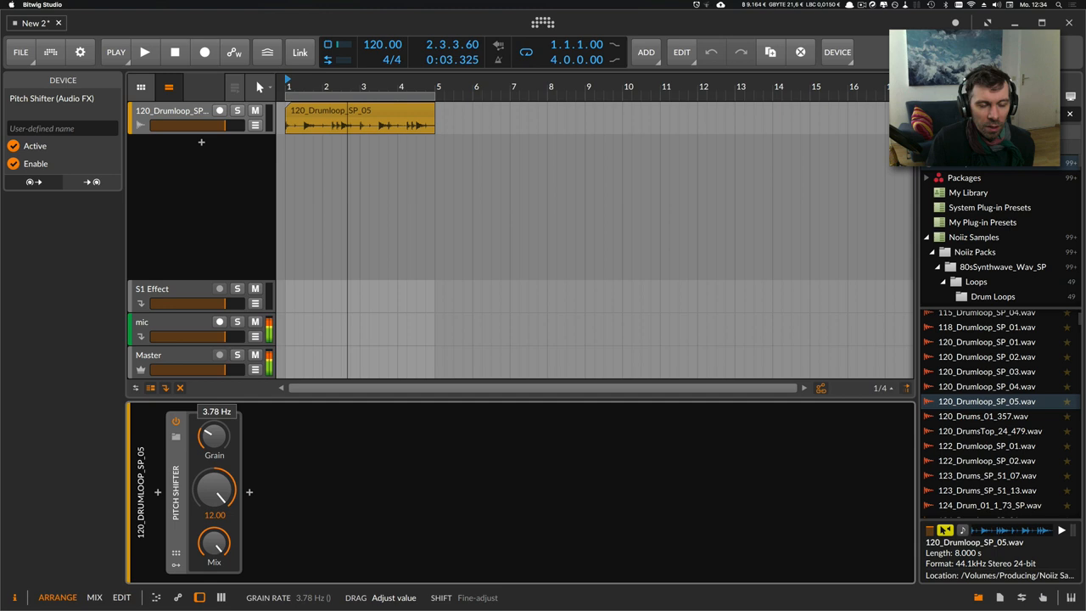
Sweep the Pitch Shifter's Grain knob during playback, settling on a slow rate near 1 Hz.
left_click_drag(214, 434, 214, 424)
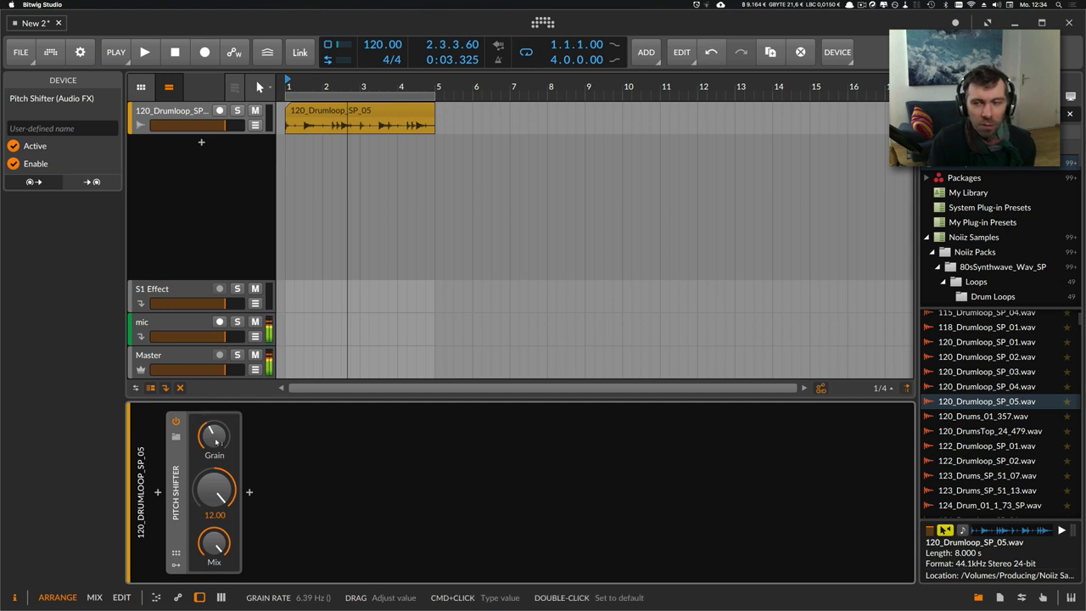
left_click_drag(213, 435, 214, 425)
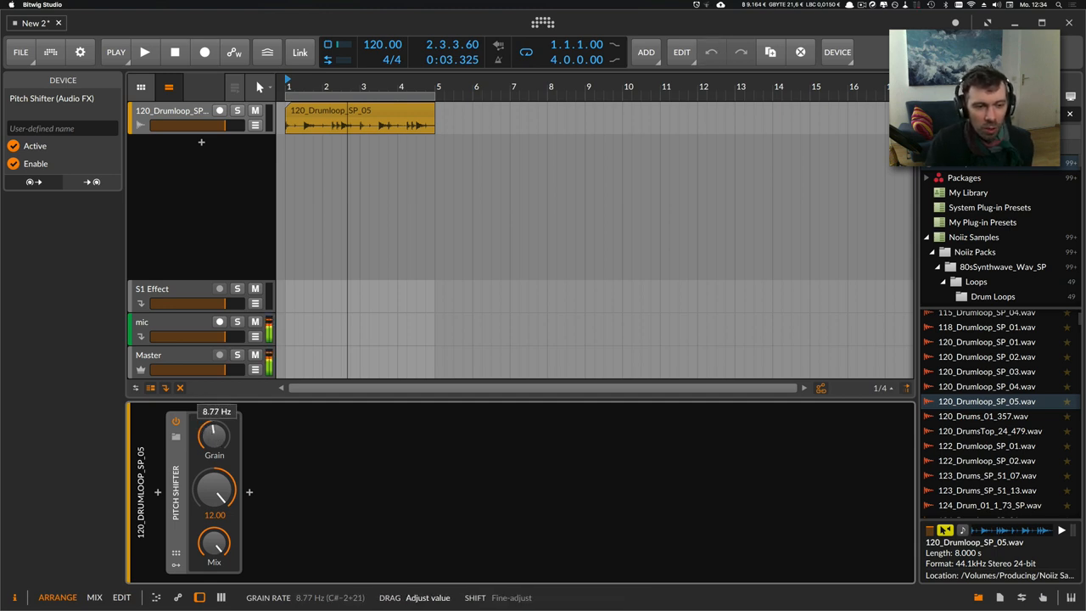
left_click(144, 51)
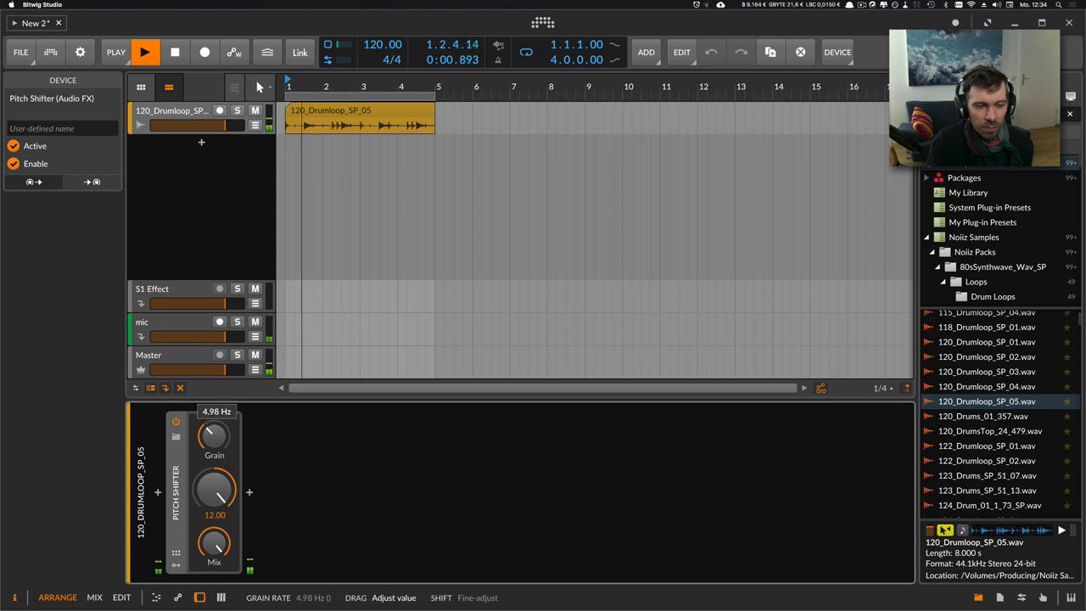
left_click_drag(213, 433, 210, 441)
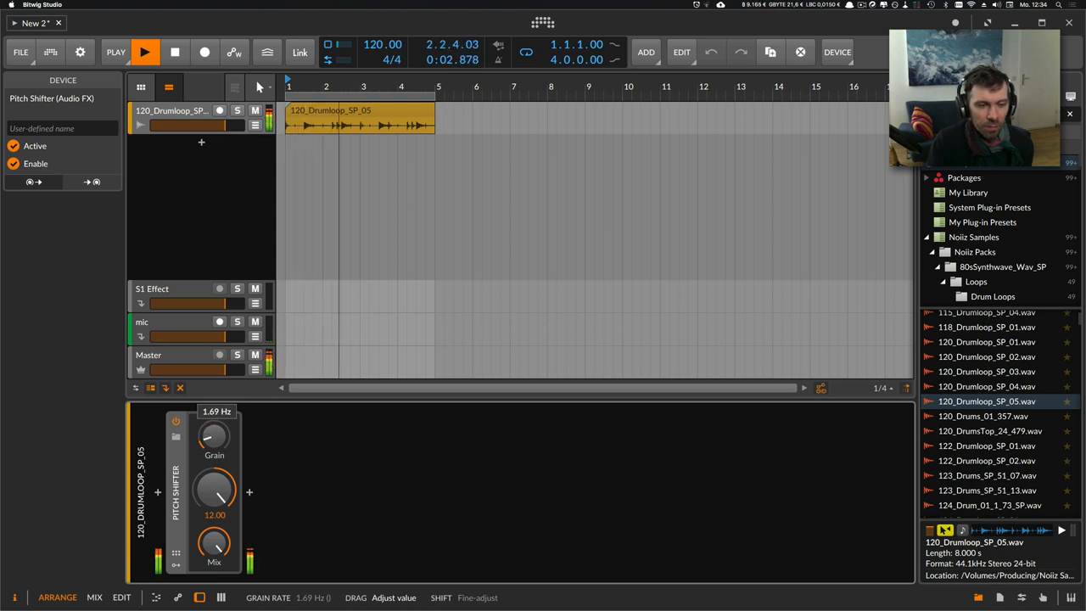
left_click_drag(214, 434, 214, 450)
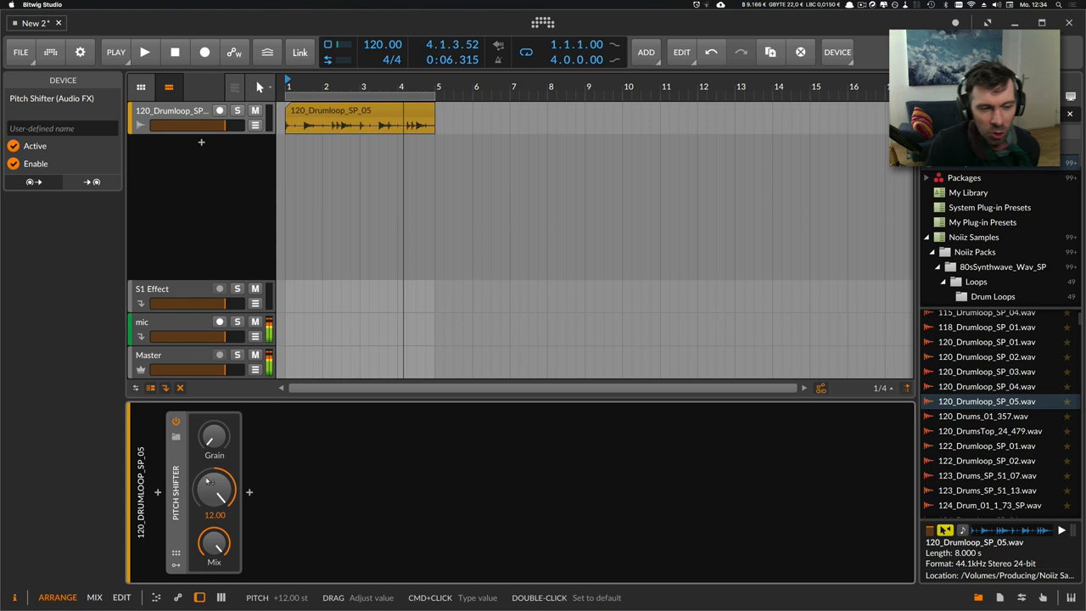
mouse_move(213, 434)
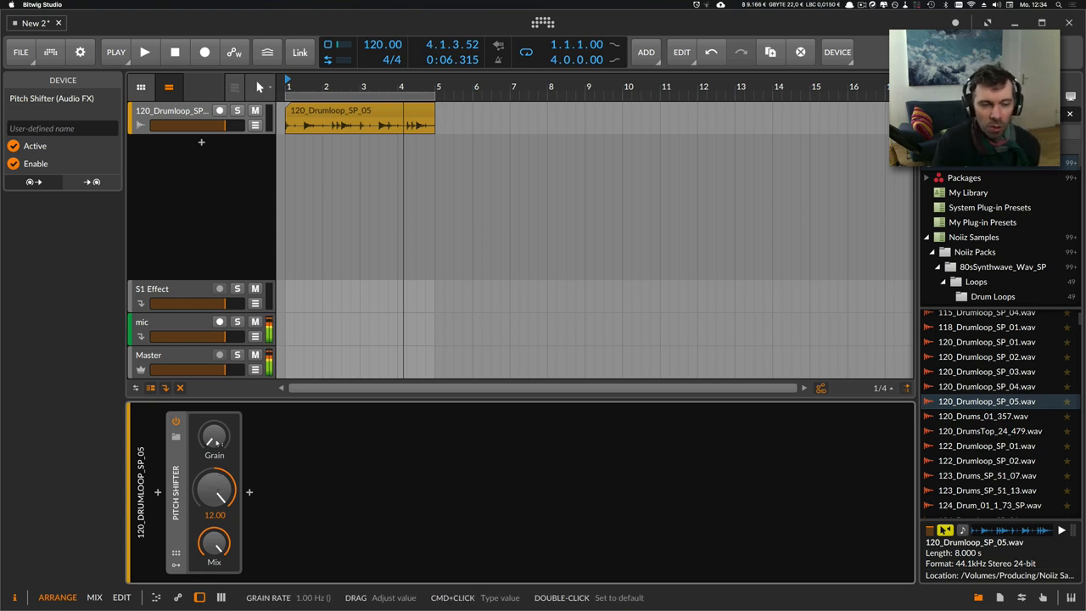
Play the loop and test small pitch detunes, setting the Pitch Shifter mix near half.
left_click(144, 51)
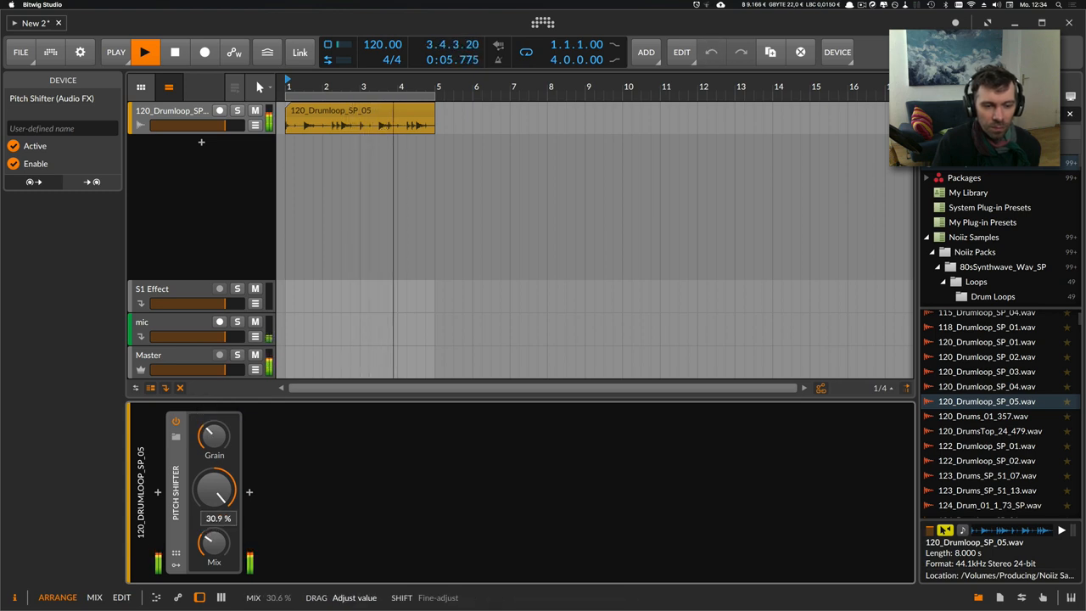
left_click_drag(214, 490, 214, 505)
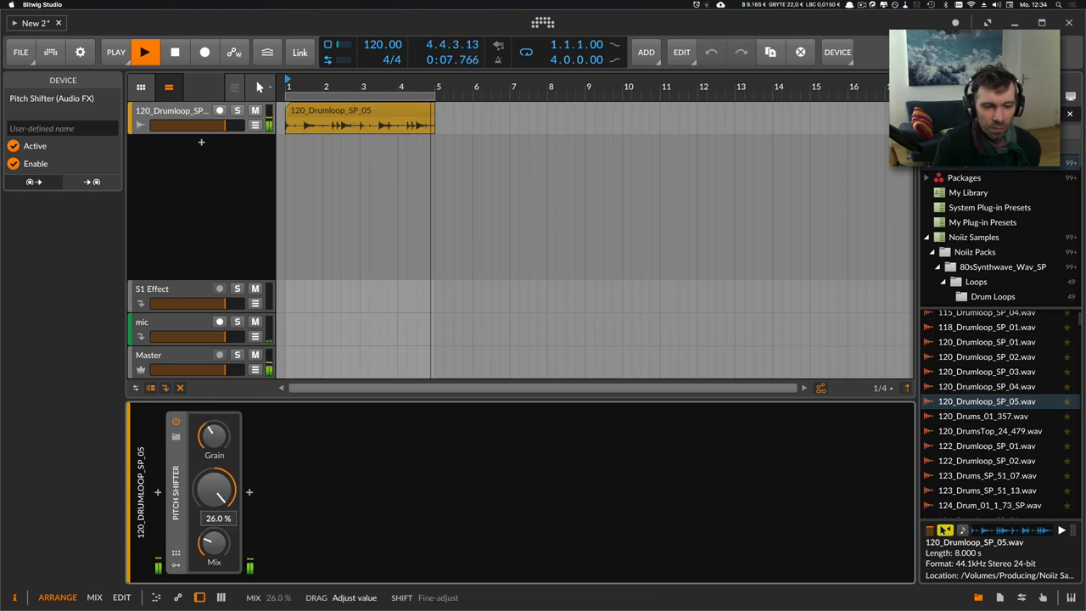
left_click_drag(213, 489, 213, 500)
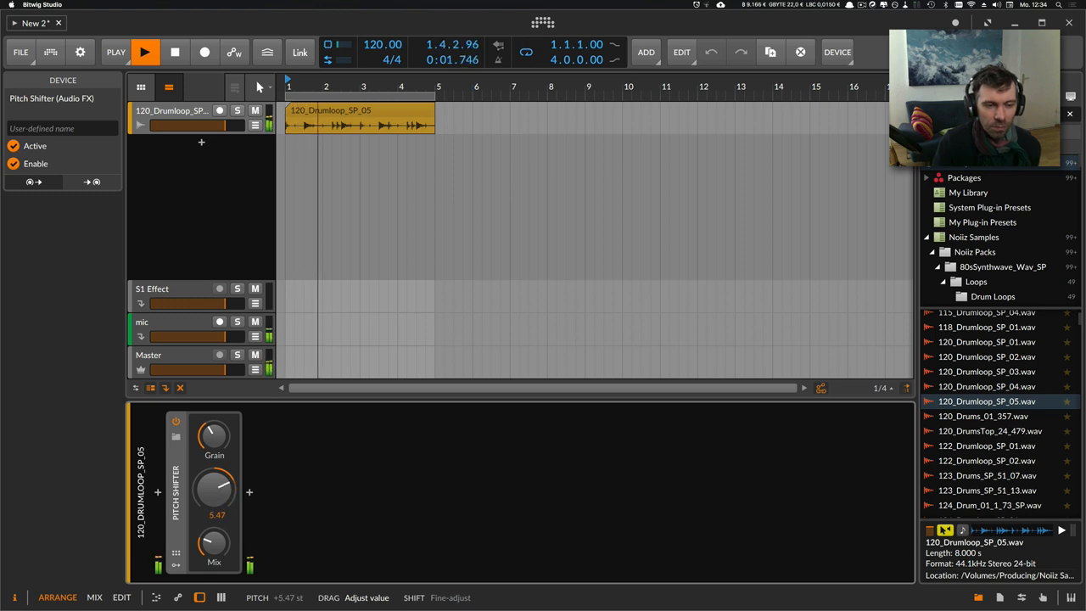
left_click_drag(214, 488, 214, 509)
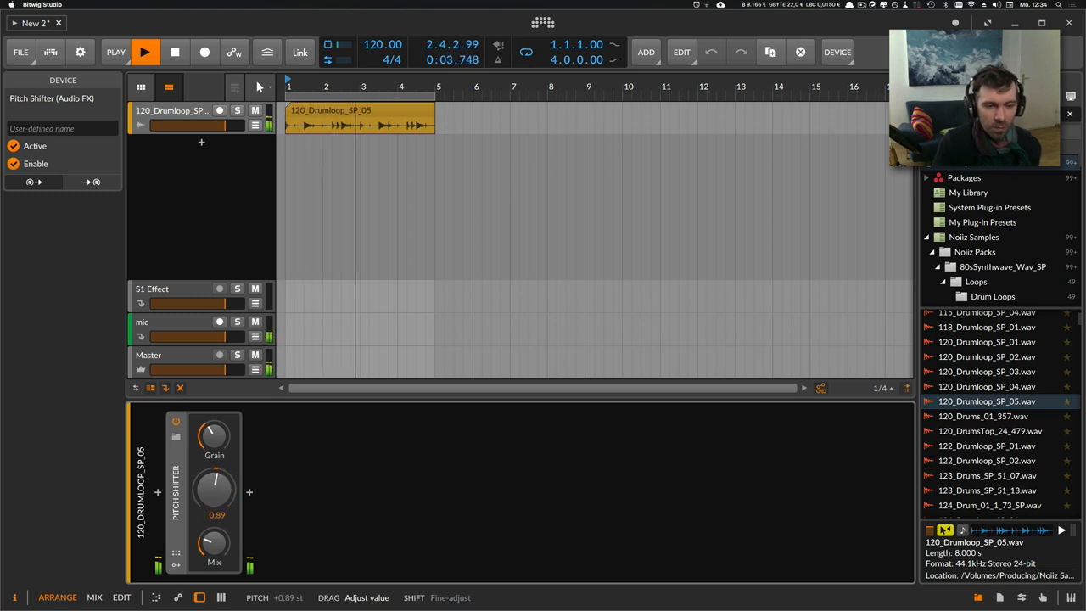
left_click_drag(213, 543, 213, 540)
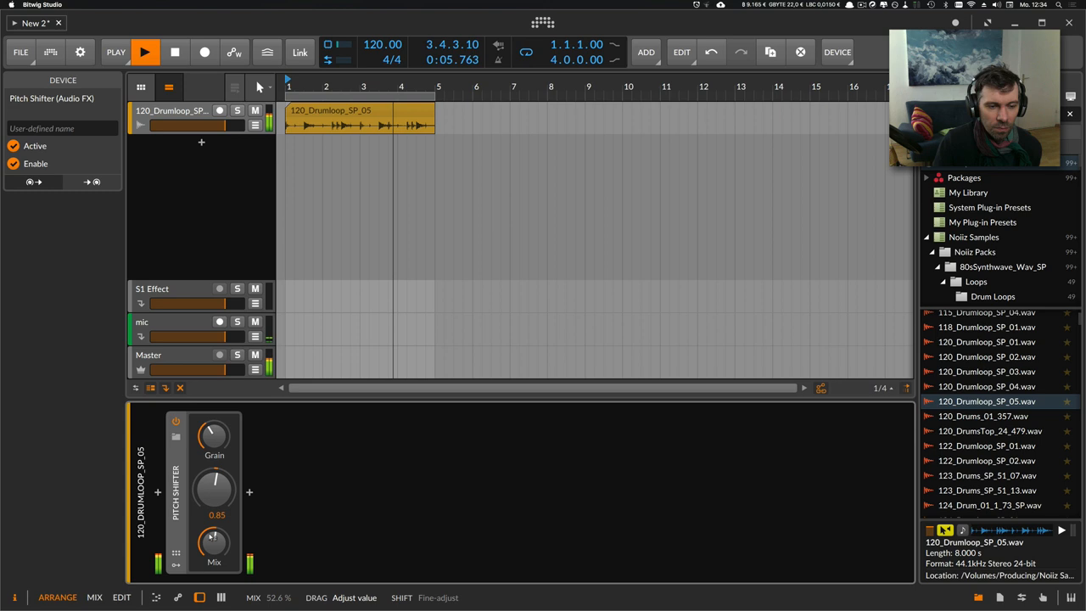
left_click_drag(214, 489, 213, 518)
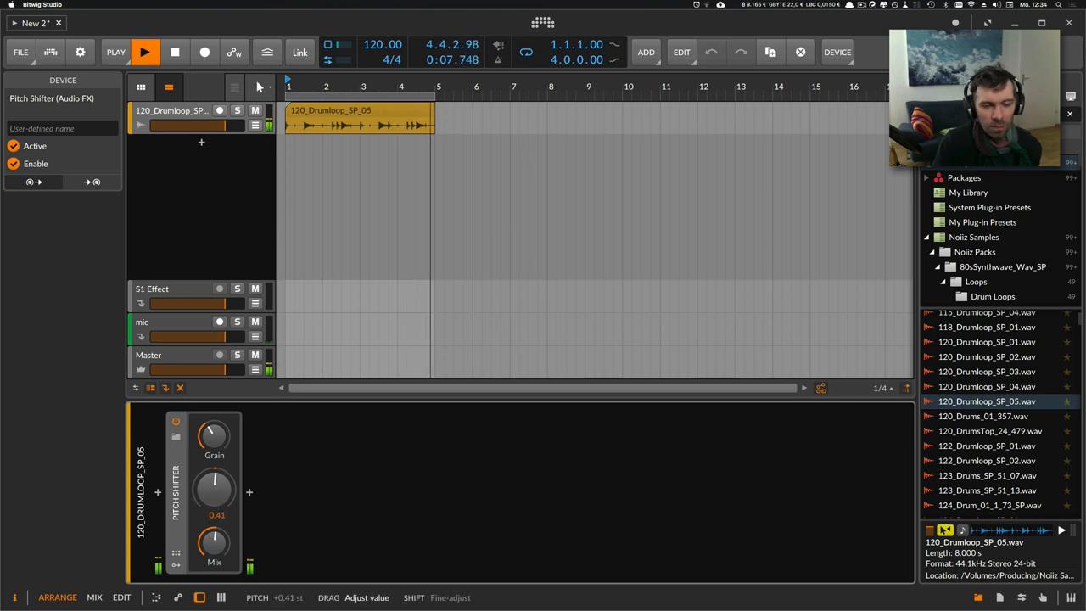
left_click_drag(214, 489, 214, 475)
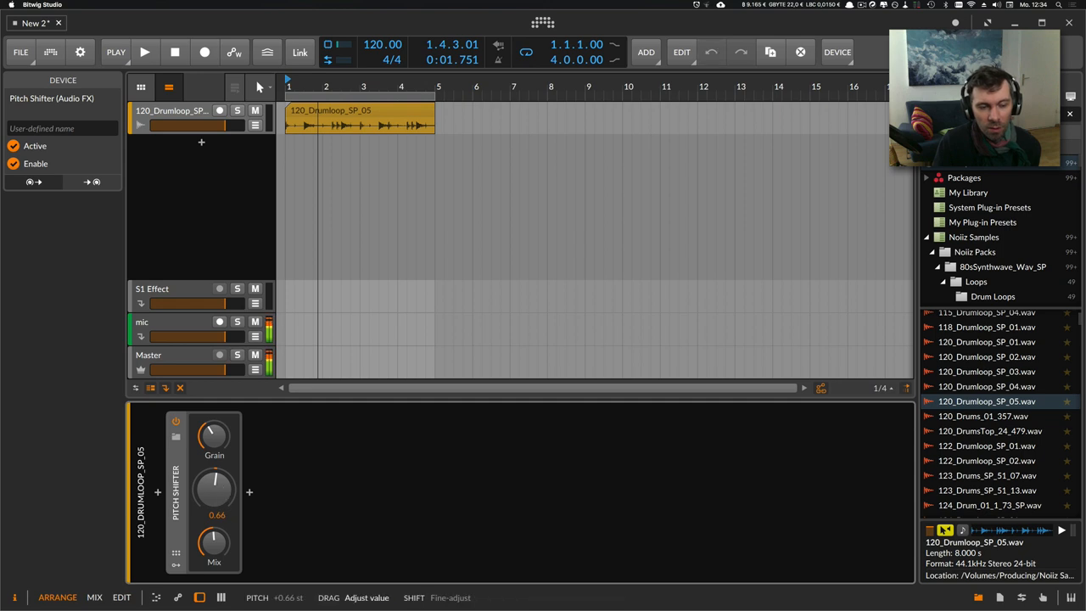
left_click_drag(214, 489, 214, 496)
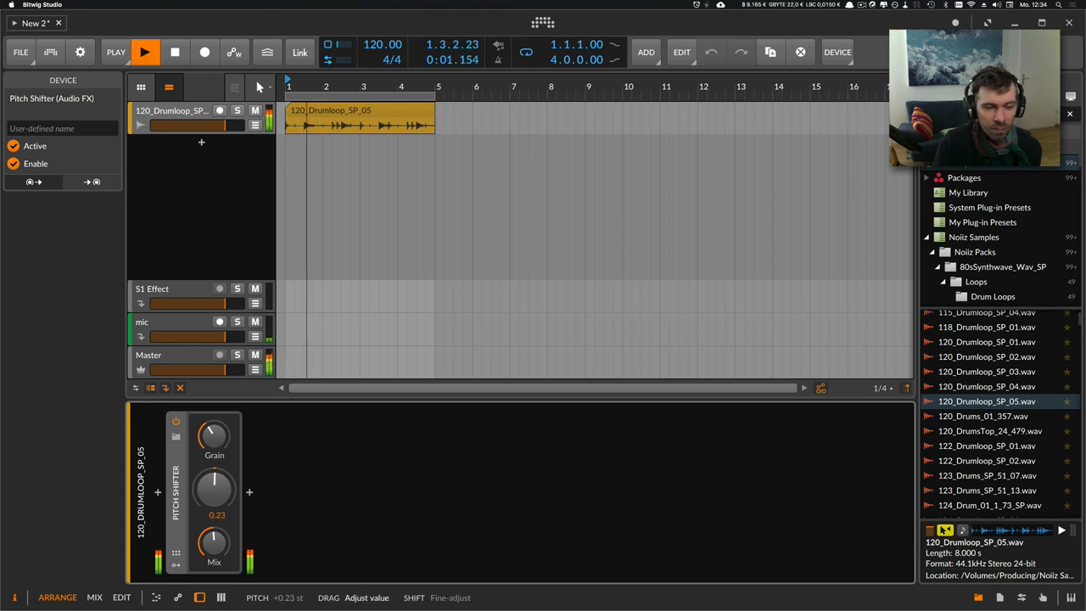
Try dropping the pitch about half a semitone twice, resetting the knob to 0.00 each time.
left_click_drag(214, 488, 213, 500)
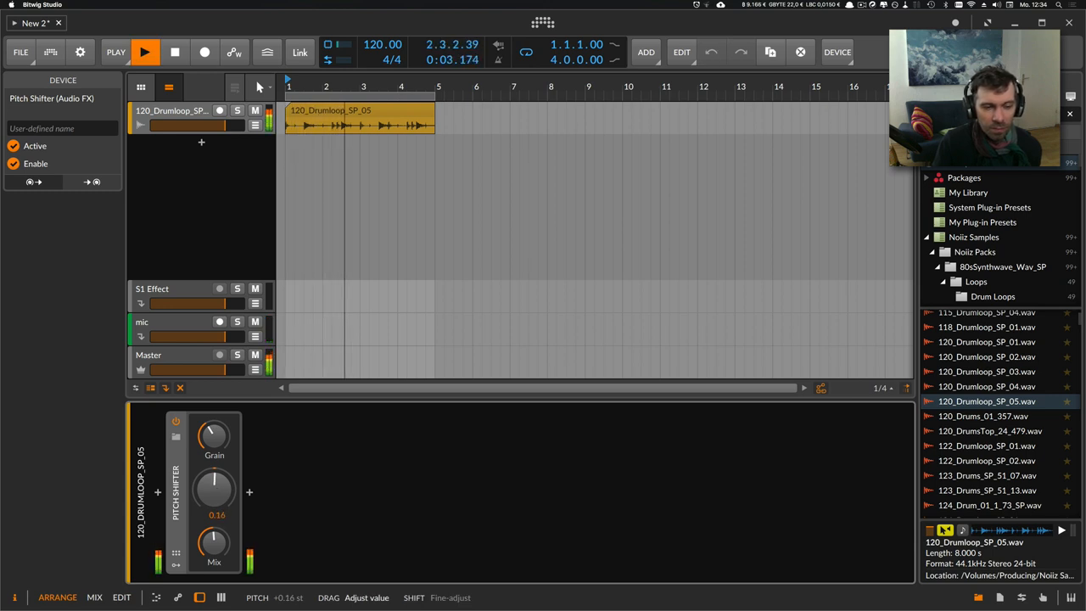
left_click_drag(214, 489, 214, 509)
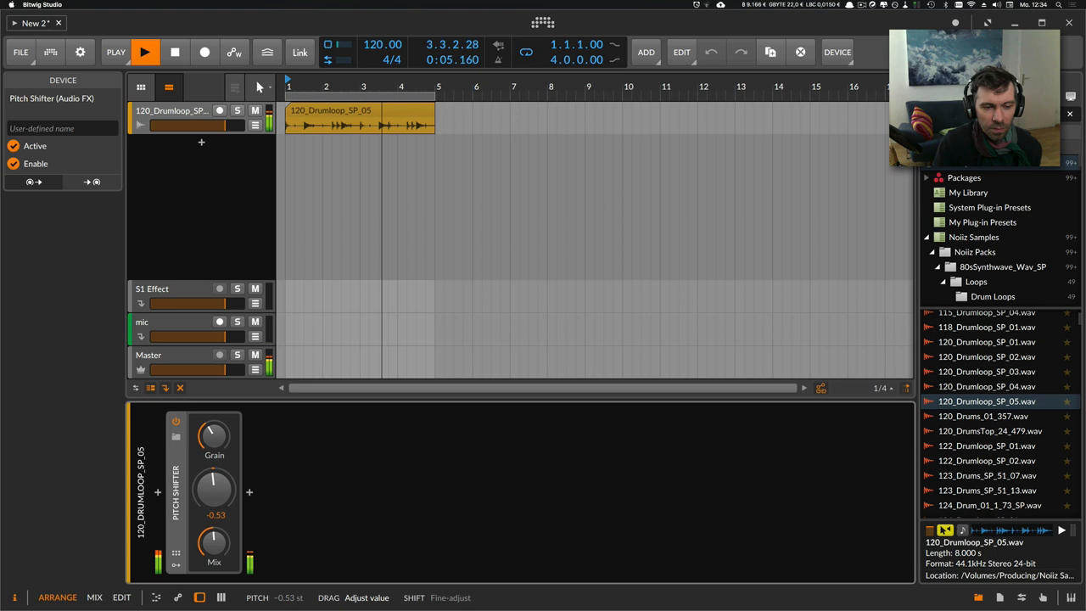
double_click(214, 490)
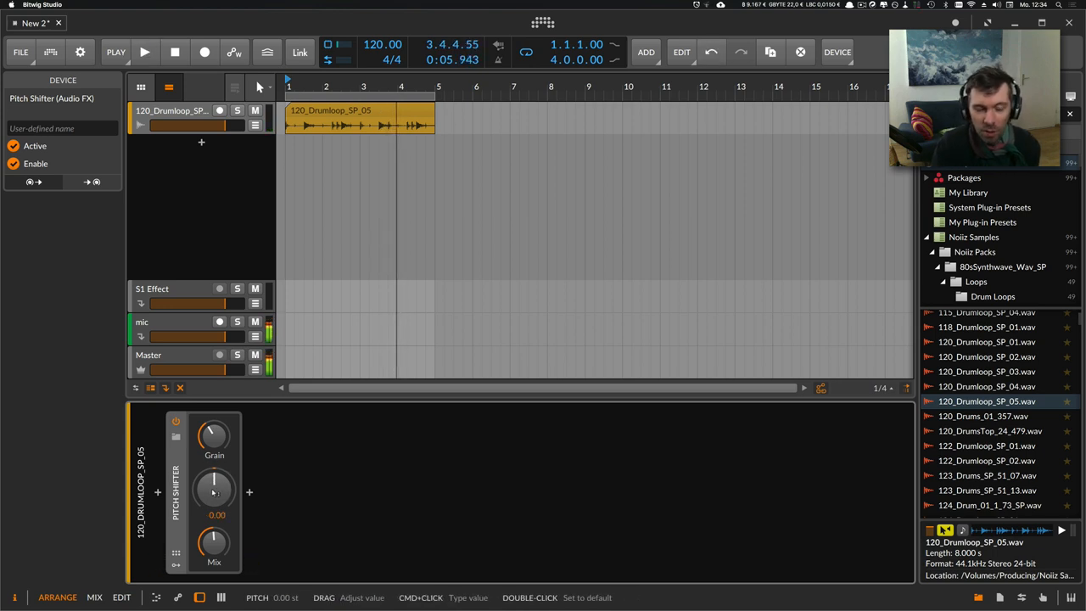
mouse_move(214, 435)
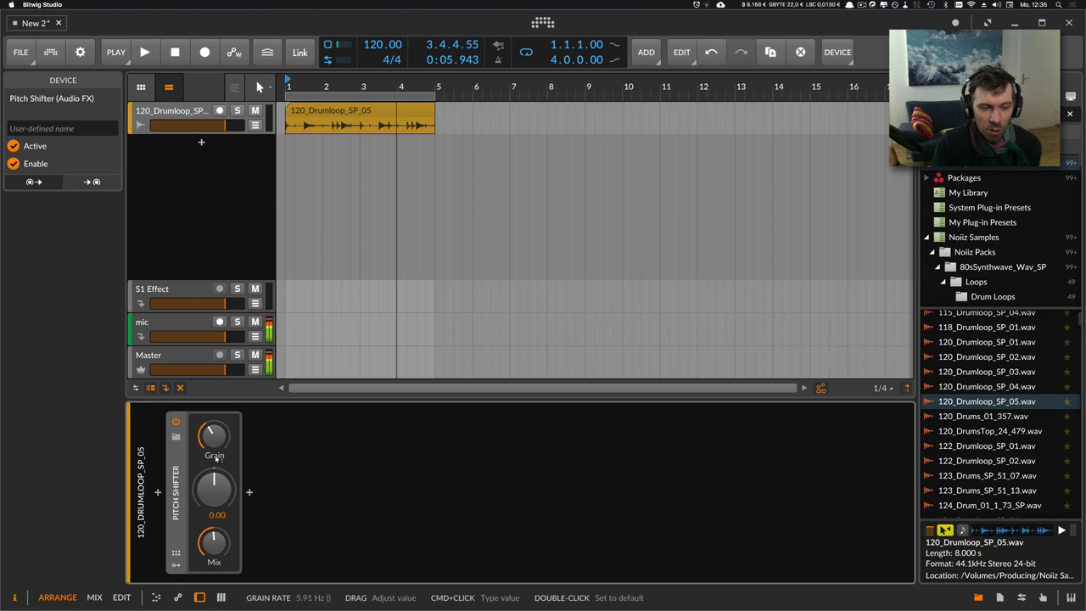
left_click(144, 51)
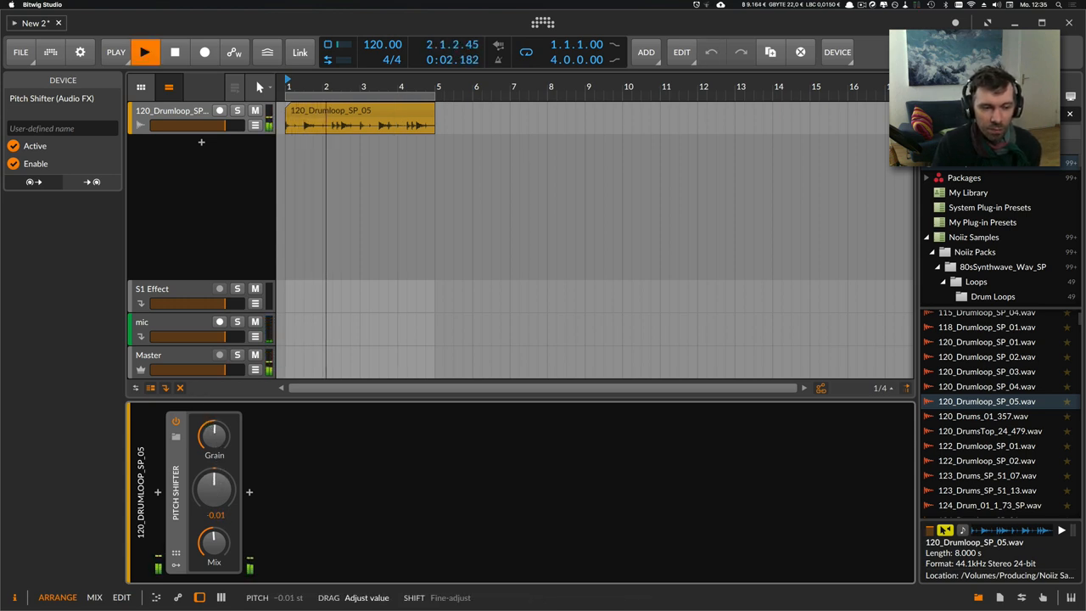
left_click_drag(214, 488, 213, 509)
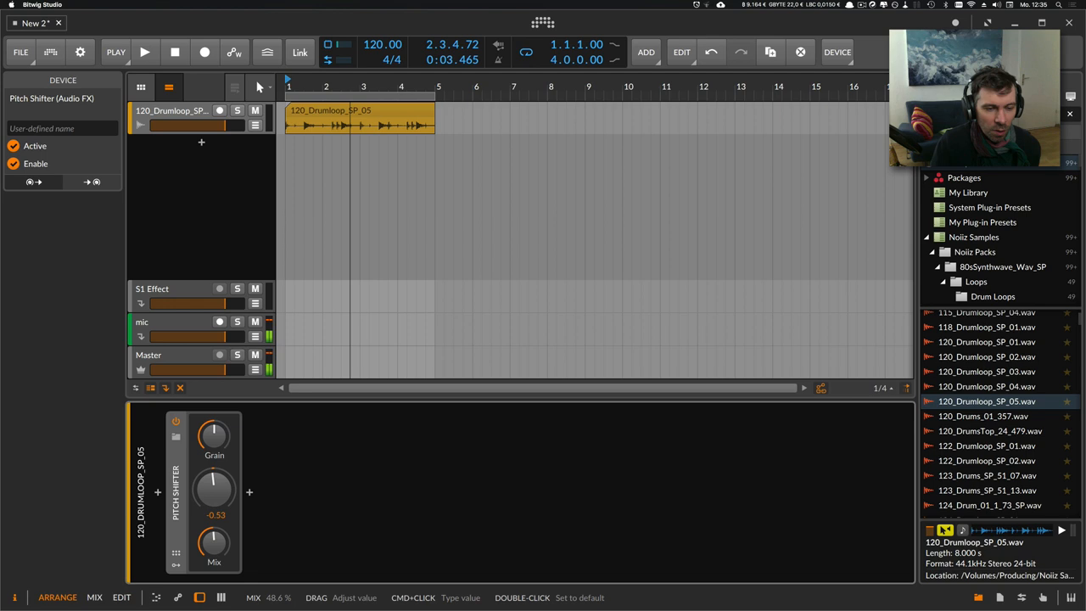
double_click(213, 488)
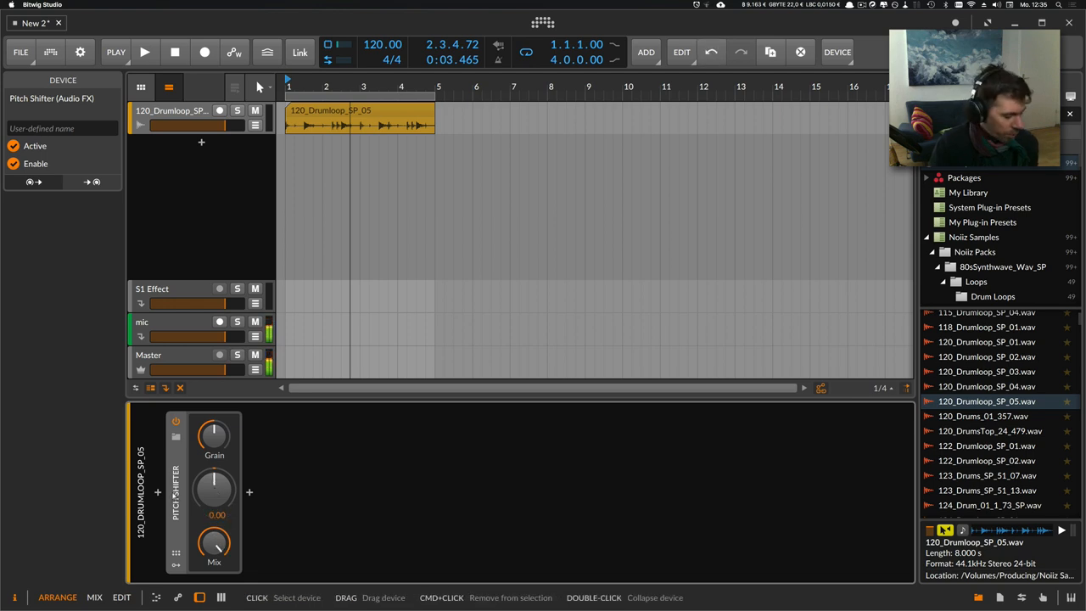
Insert a Chain container ahead of the two Pitch Shifters and add a Macro modulator.
left_click(247, 492)
type("chain")
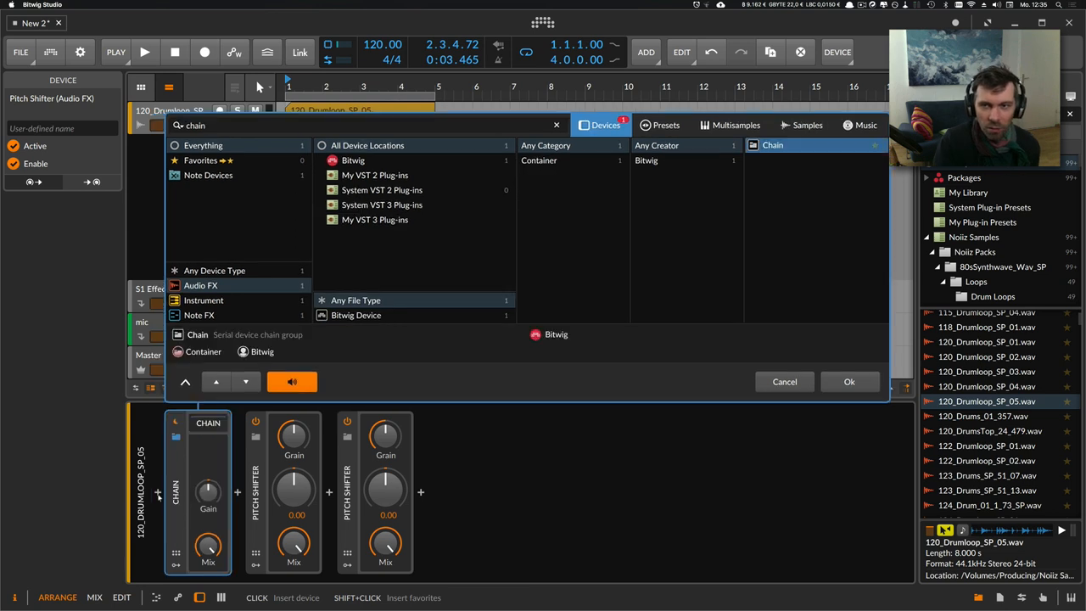
left_click(784, 380)
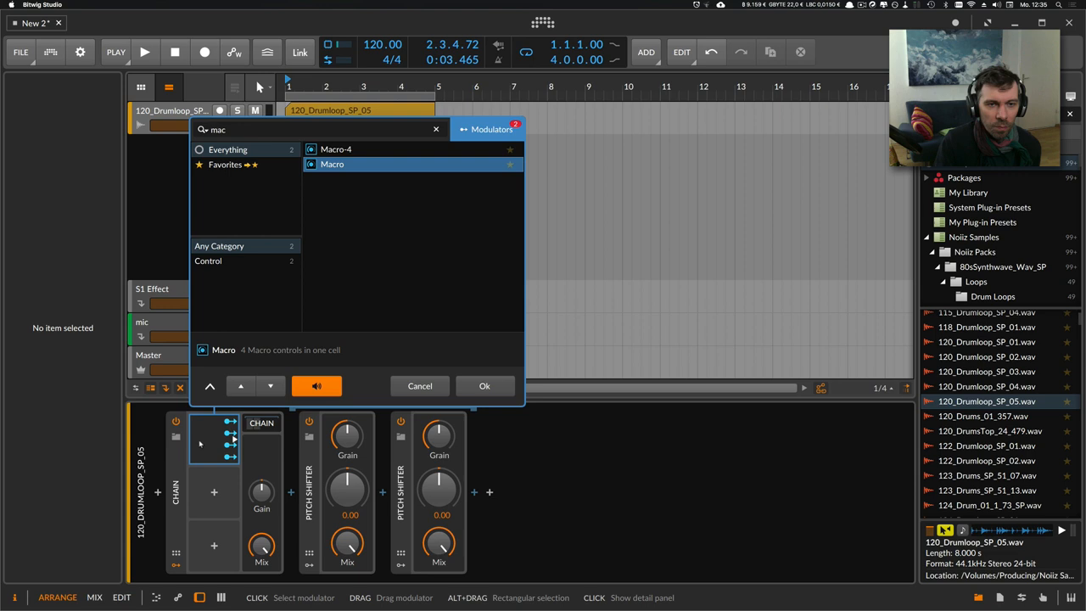
left_click(484, 385)
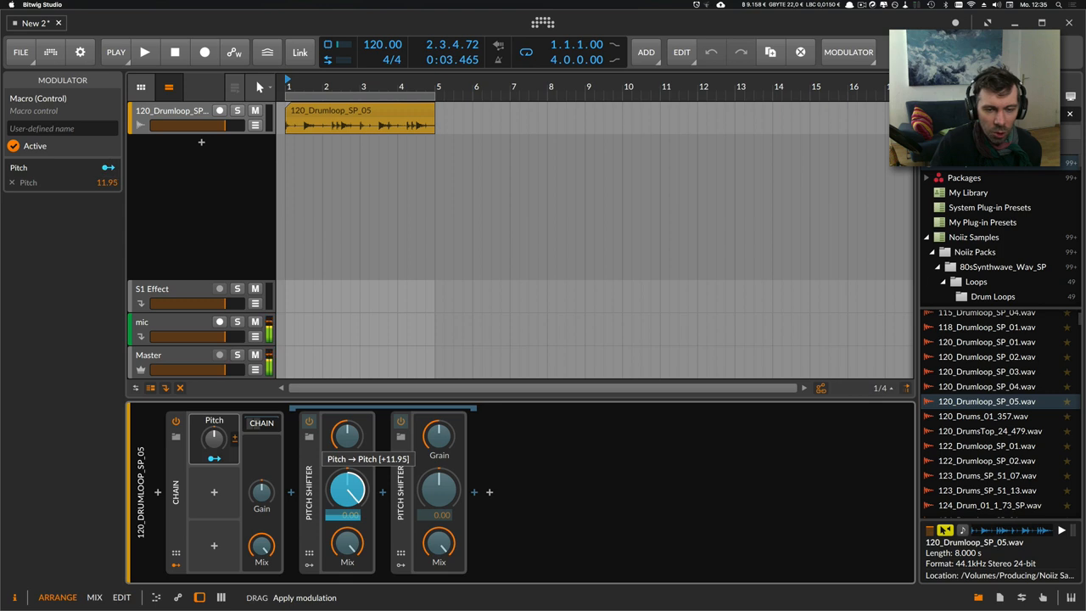
Map the Pitch macro to +12 on the first shifter and -12 on the second.
left_click_drag(348, 495, 349, 492)
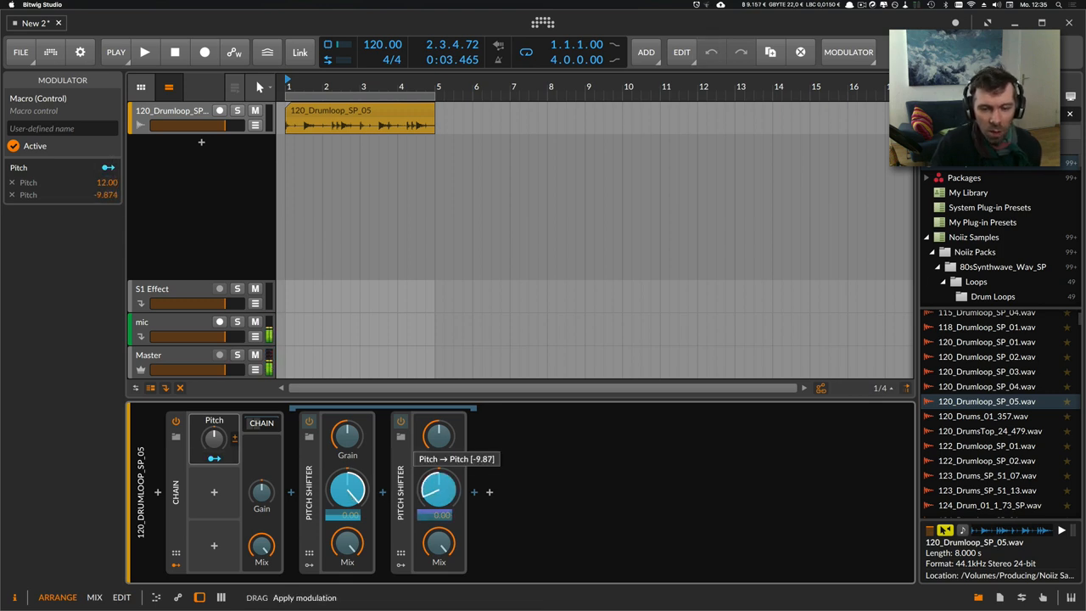
left_click_drag(438, 490, 438, 500)
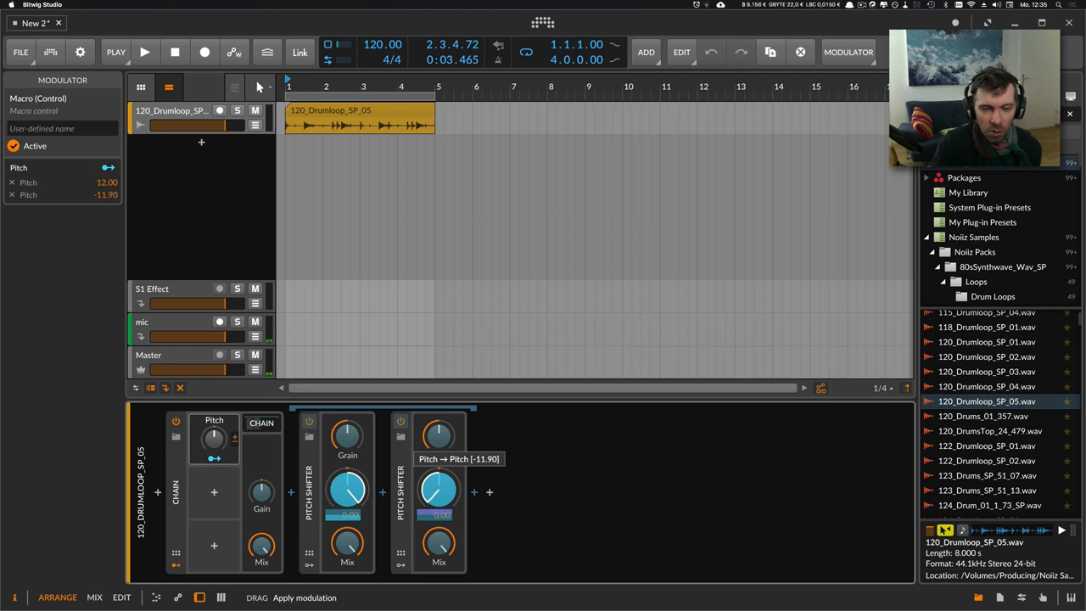
left_click_drag(438, 489, 438, 490)
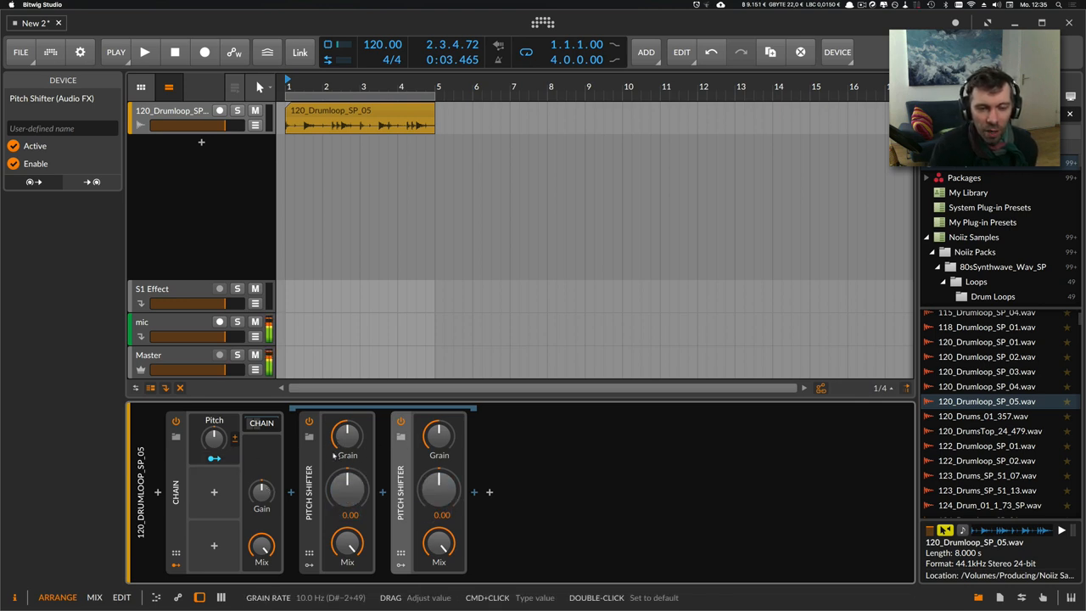
Map a Grain Rate macro to both shifters and sweep the Pitch macro during playback.
left_click(144, 51)
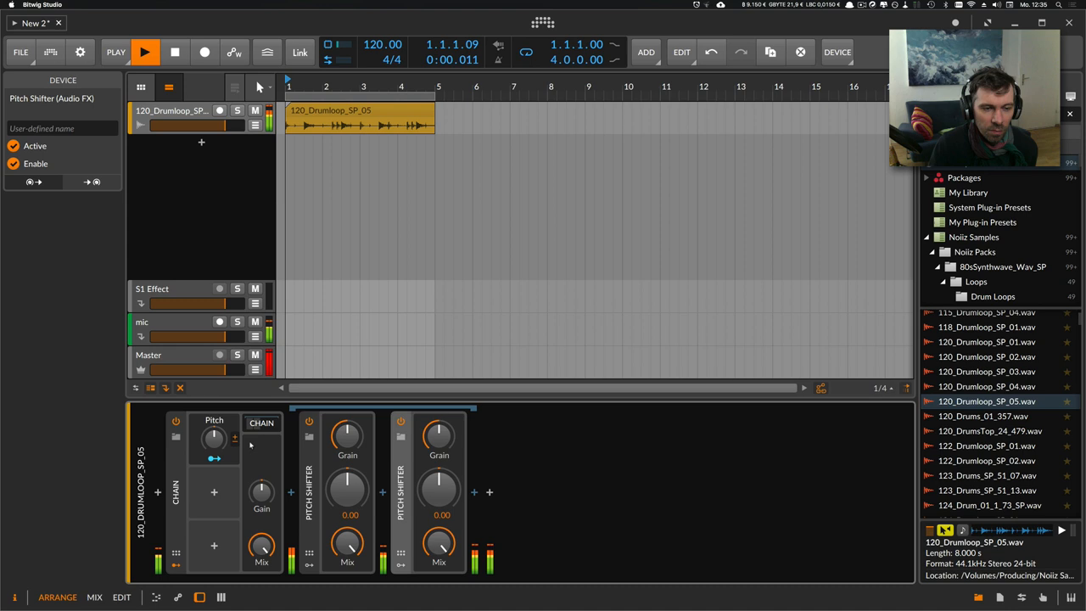
left_click_drag(213, 438, 214, 445)
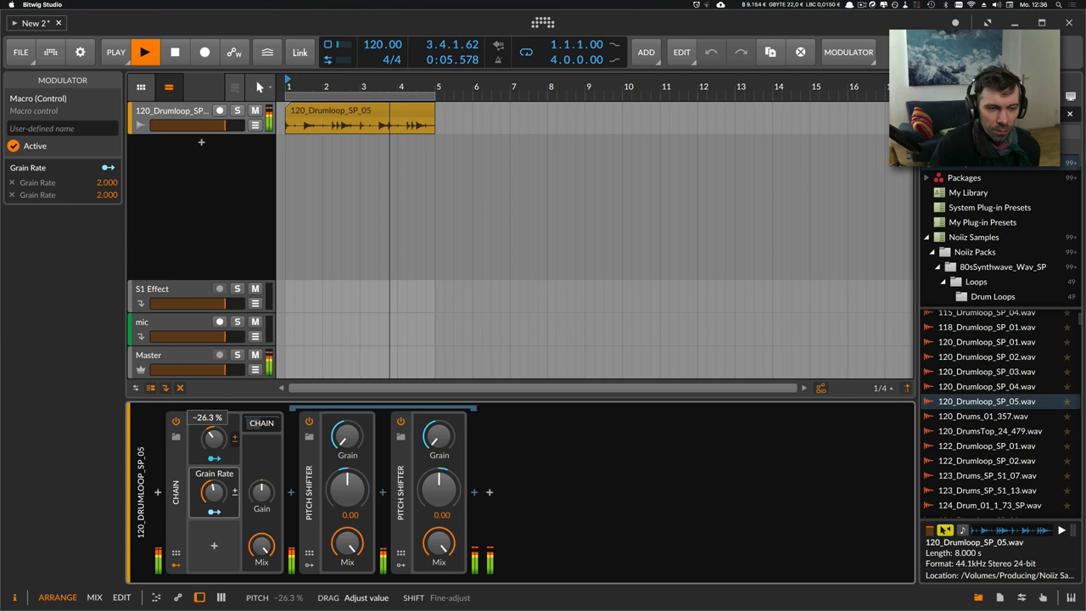
left_click_drag(213, 492, 214, 475)
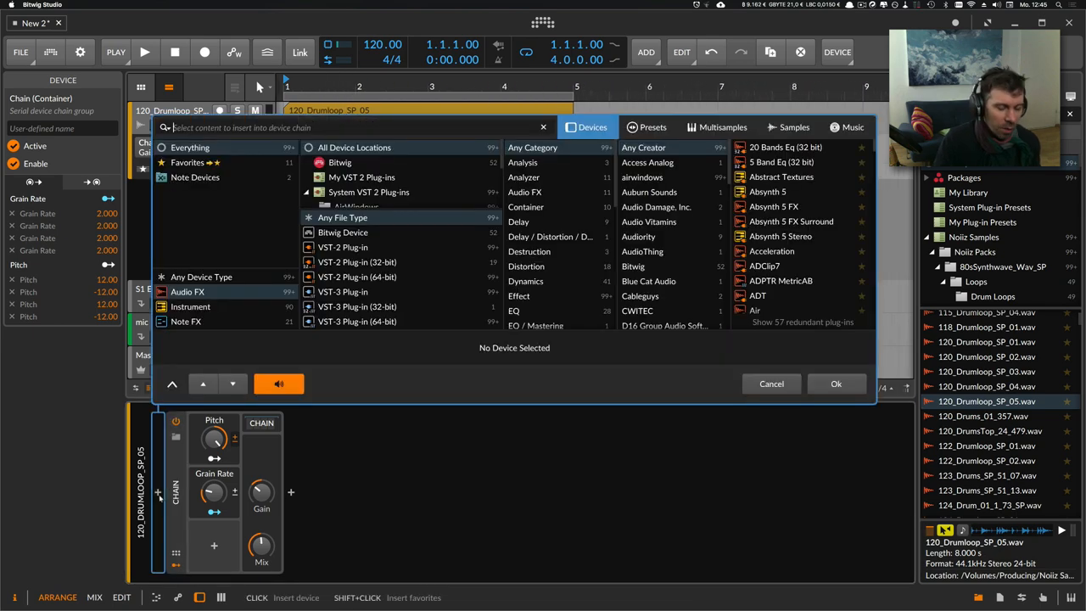
Insert a Stereo Split around the chain and reset the Chain's Mix to full.
type("stere")
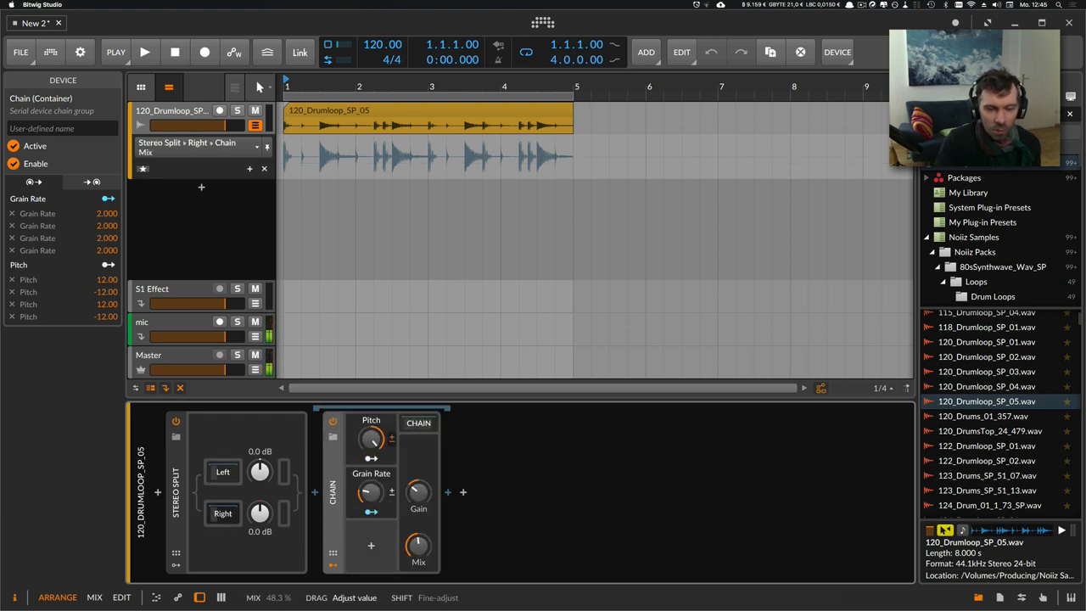
double_click(417, 546)
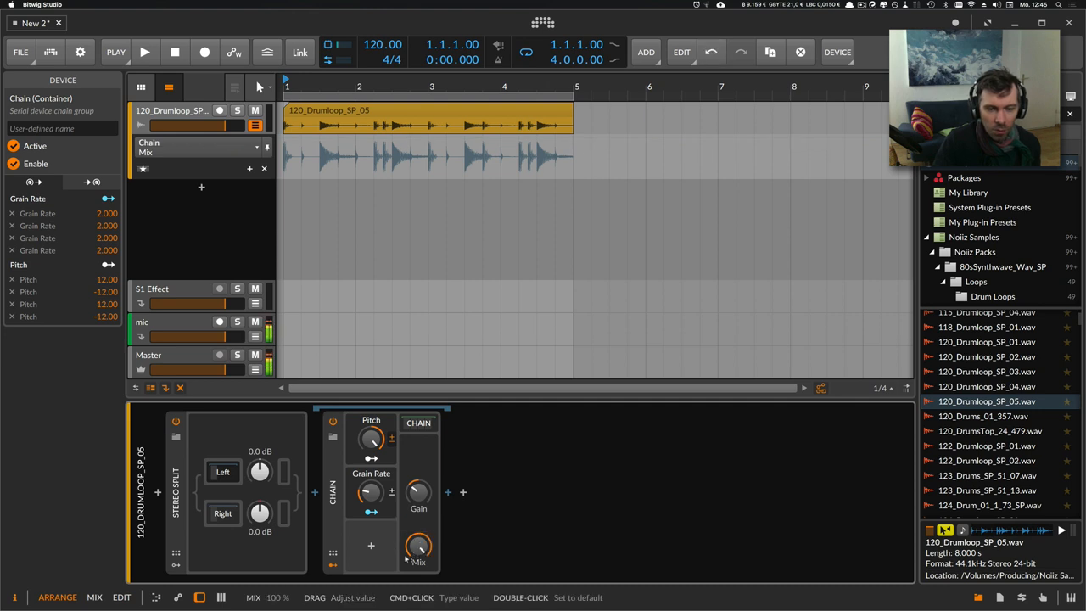
left_click(144, 50)
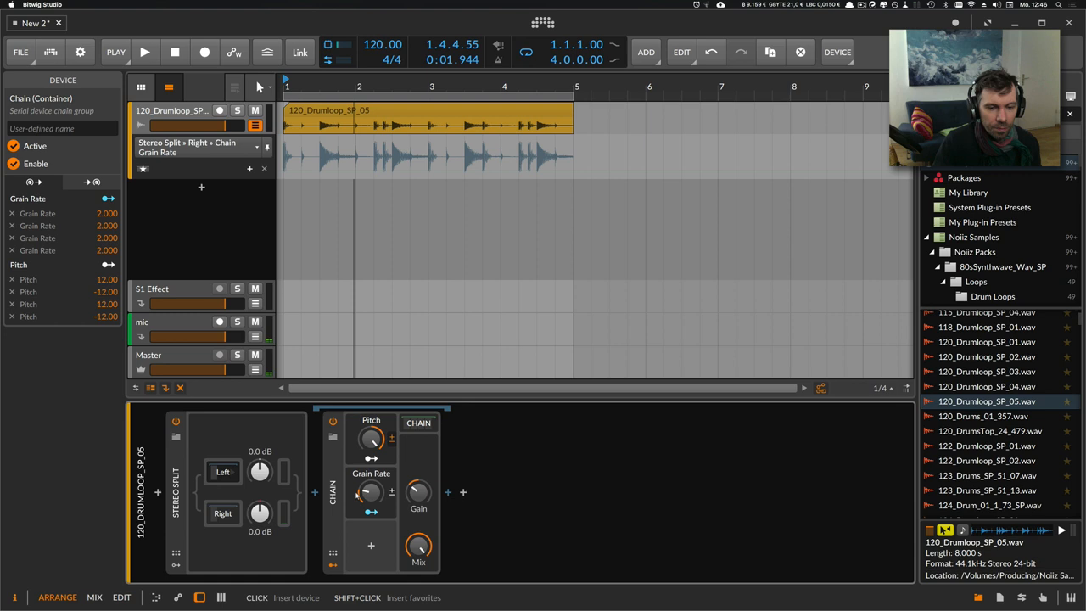
Adjust the Grain Rate macro on the Stereo Split's left branch.
left_click(145, 51)
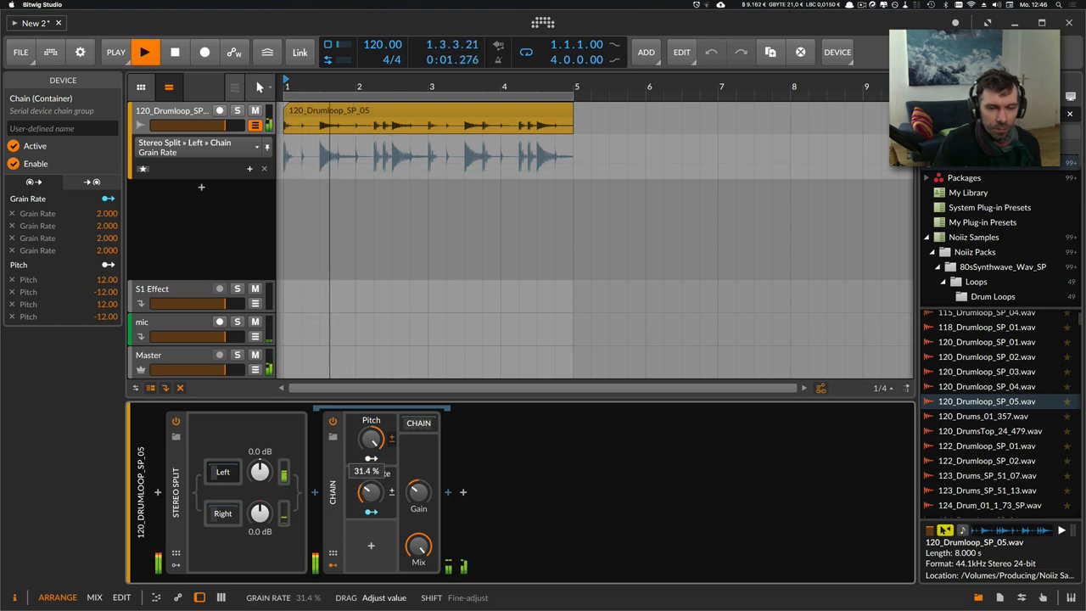
left_click_drag(370, 492, 359, 501)
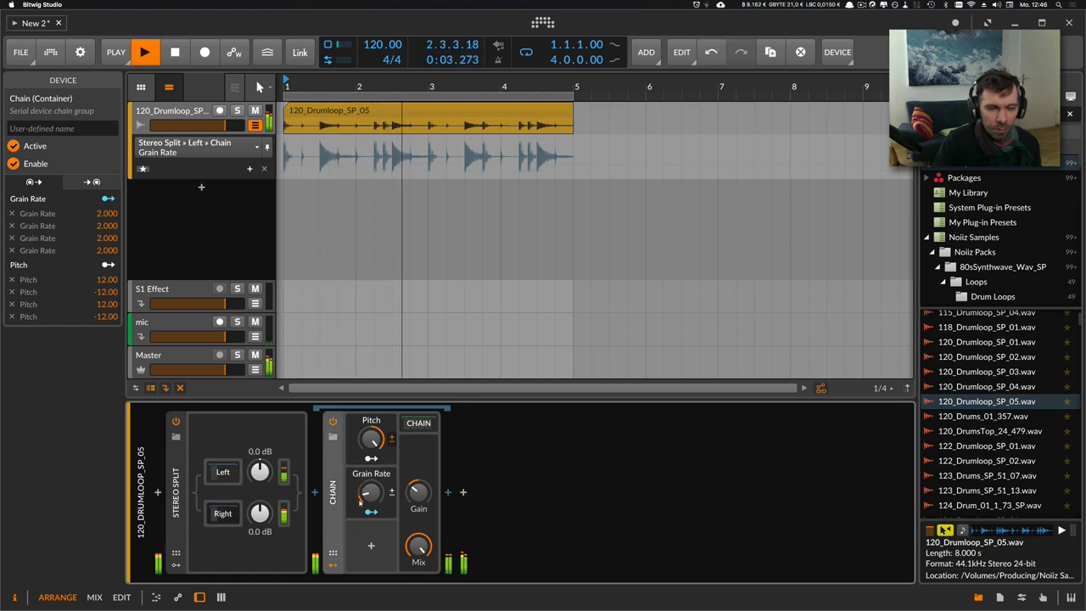
left_click_drag(370, 490, 370, 500)
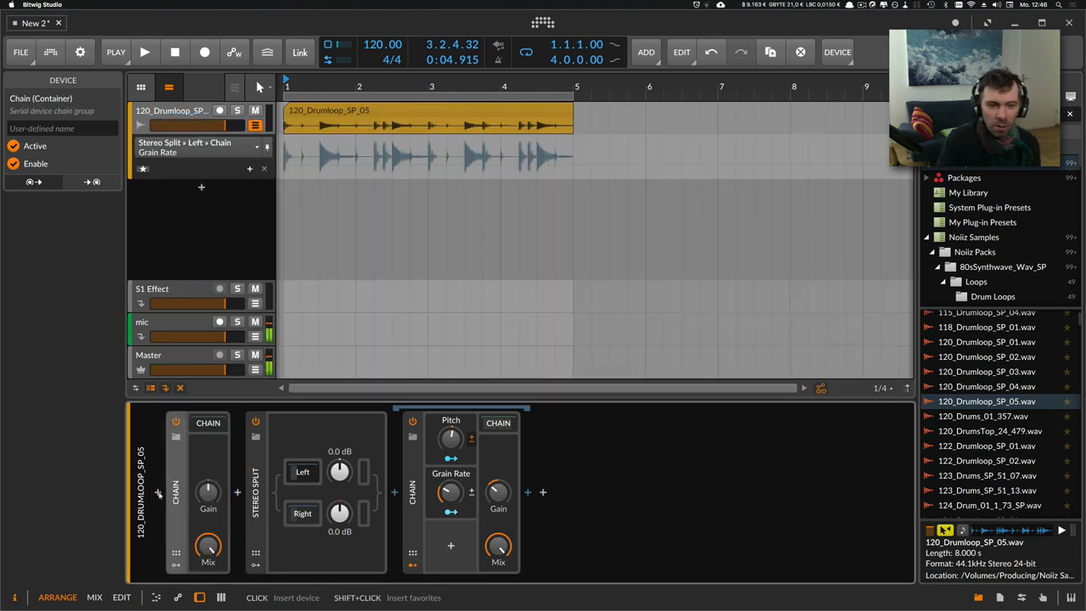
Lower the Chain's Mix knob to about 44% while the loop plays.
left_click(207, 422)
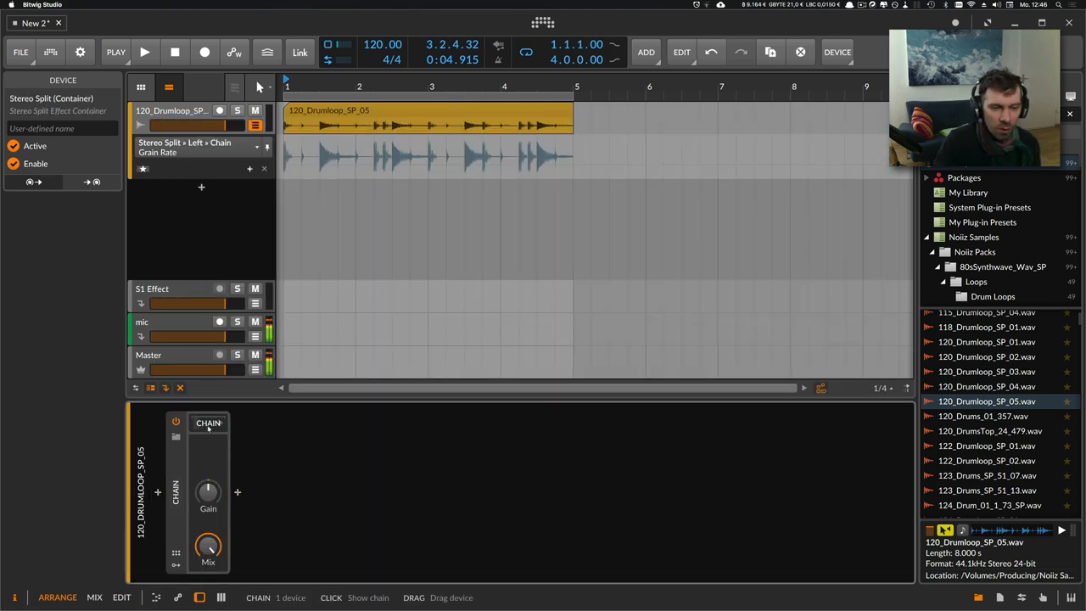
left_click(207, 423)
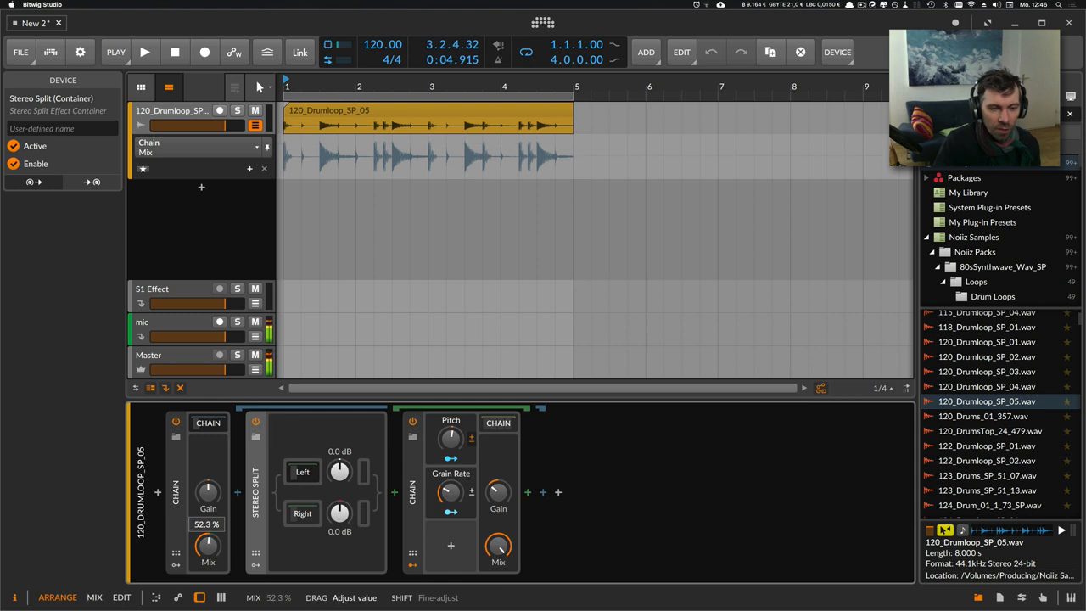
left_click(144, 51)
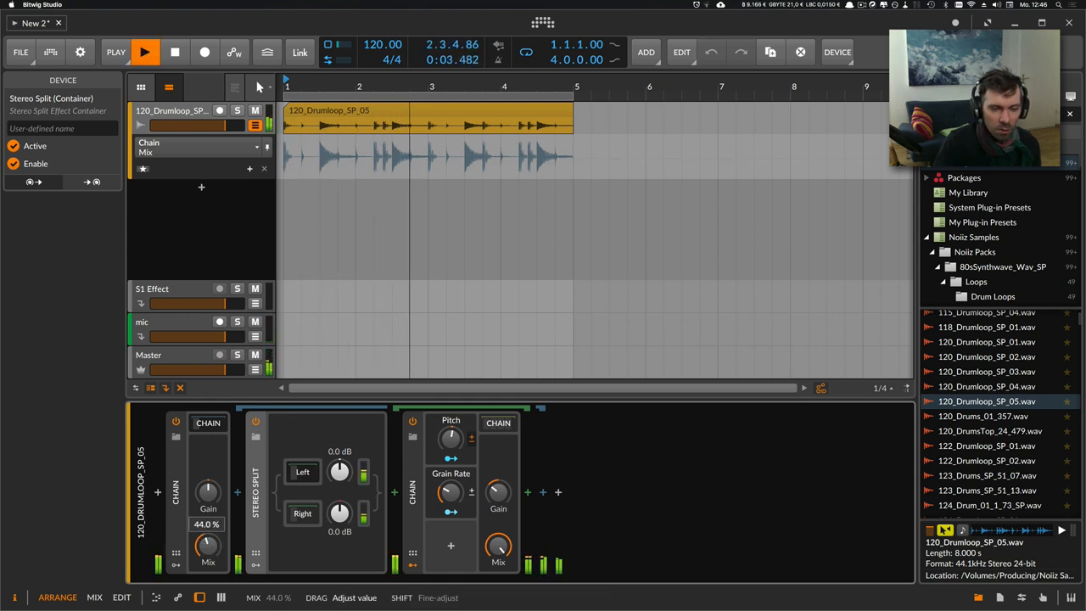
left_click_drag(207, 546, 206, 535)
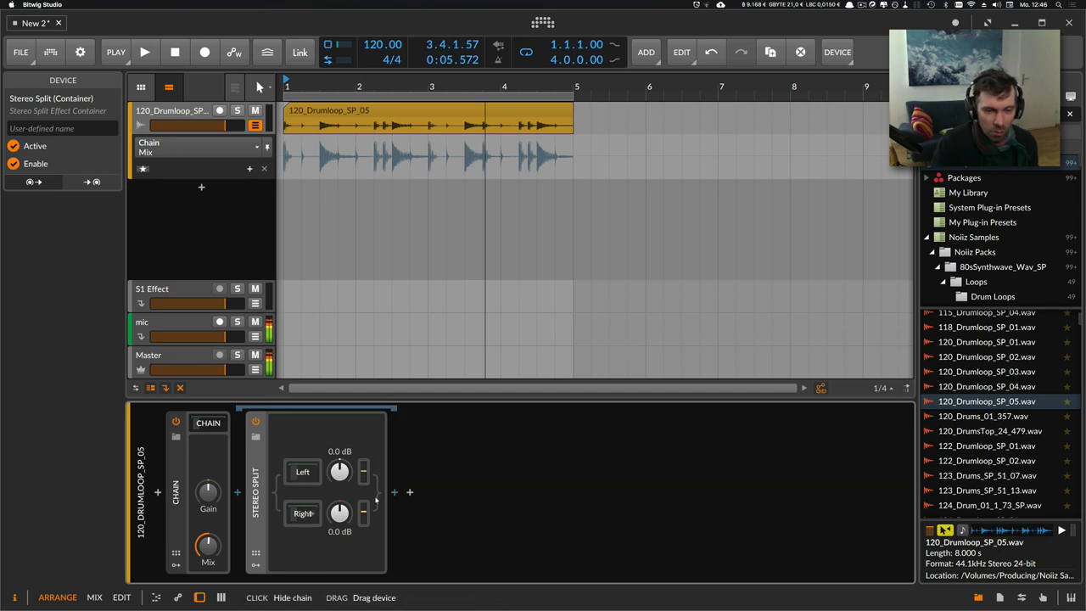
Insert a Mid-Side Split after the Stereo Split and tweak its Pitch macro during playback.
left_click(410, 492)
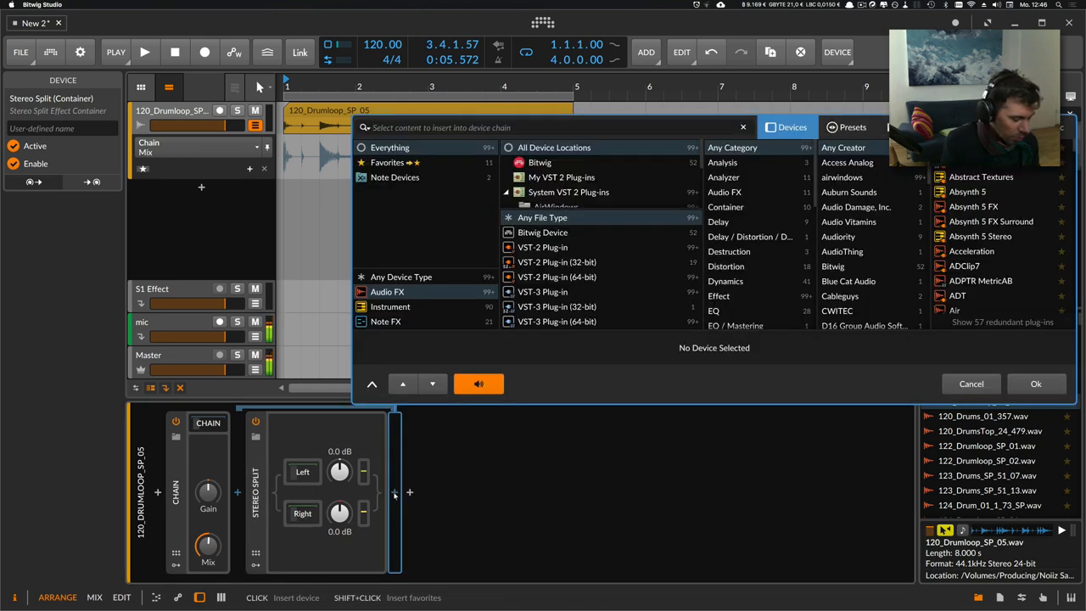
type("mid")
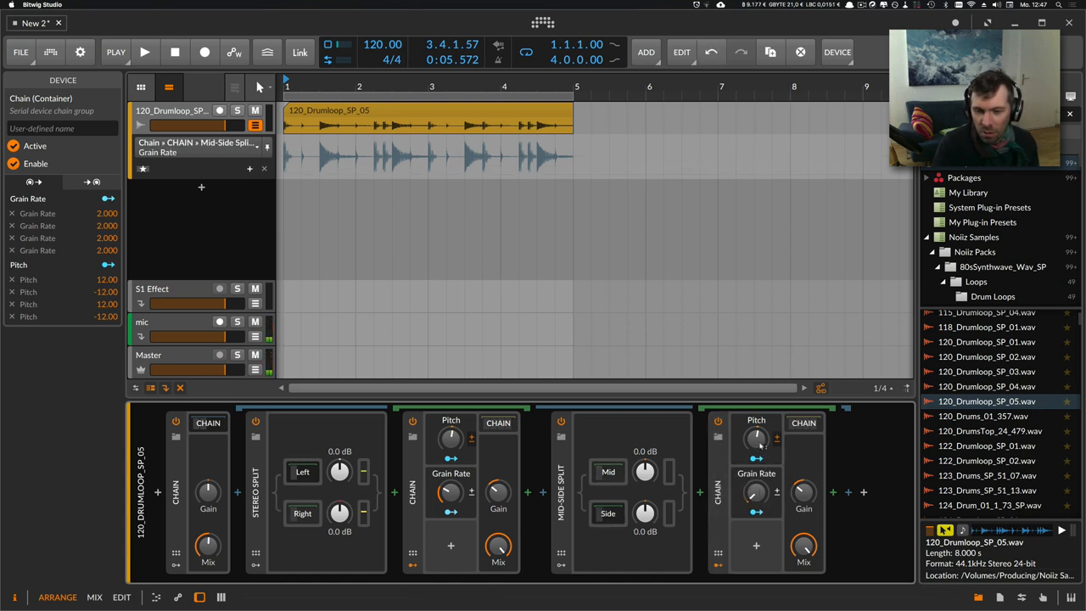
left_click(144, 51)
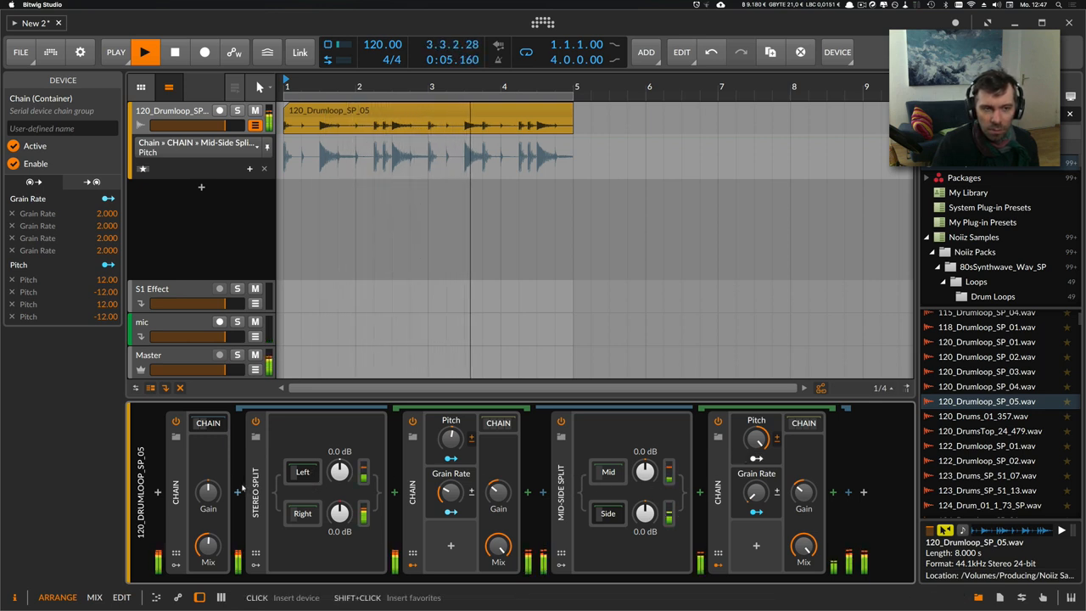
left_click_drag(755, 492, 755, 475)
type("rever")
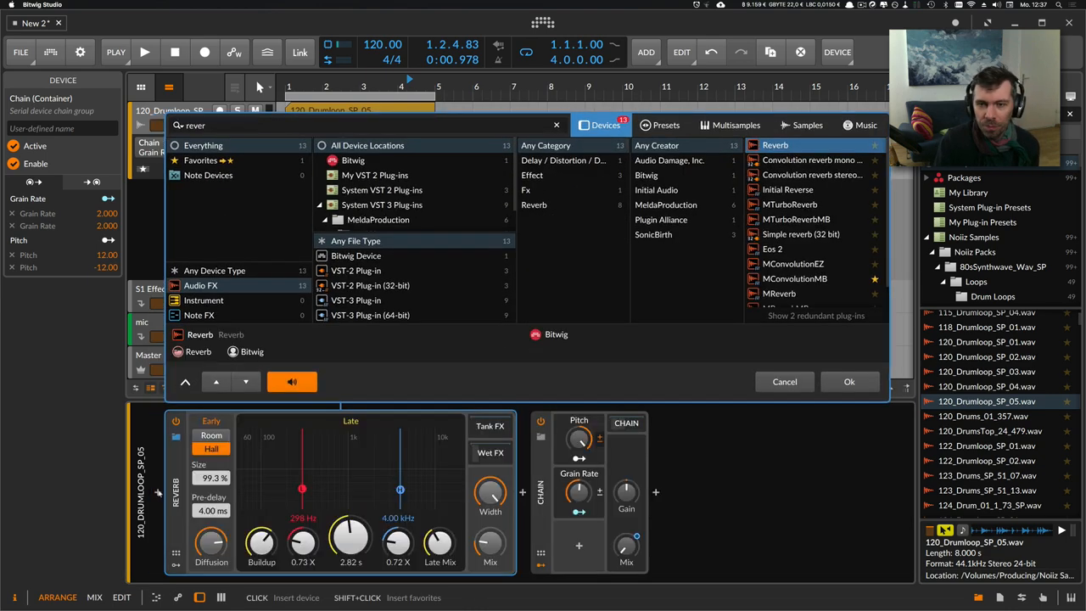
Insert a Reverb after the chain, then adjust the Chain Mix and Grain Rate macro while listening.
left_click(784, 380)
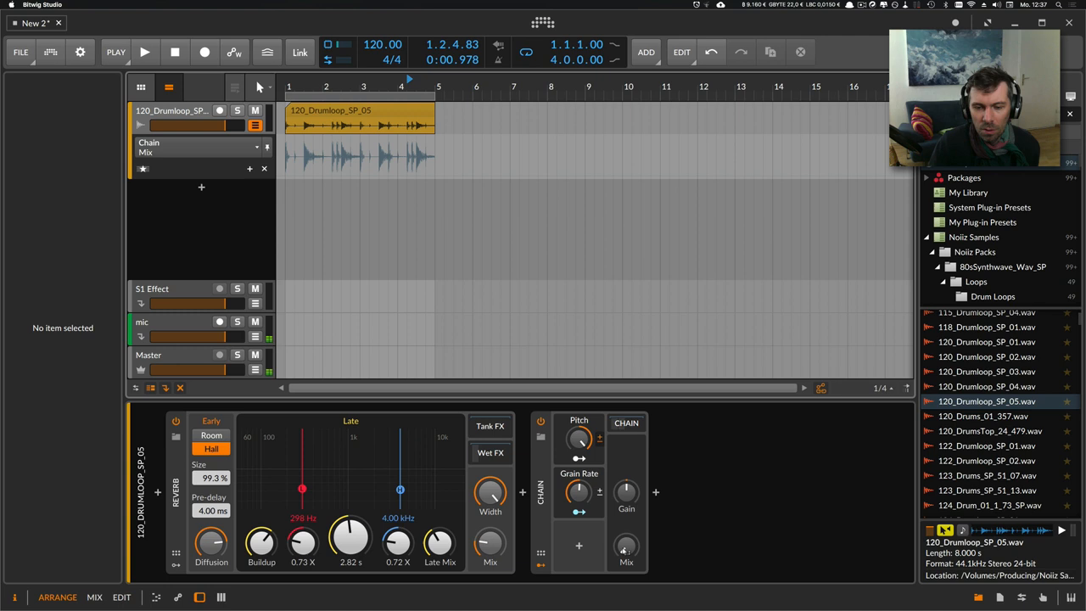
left_click(144, 50)
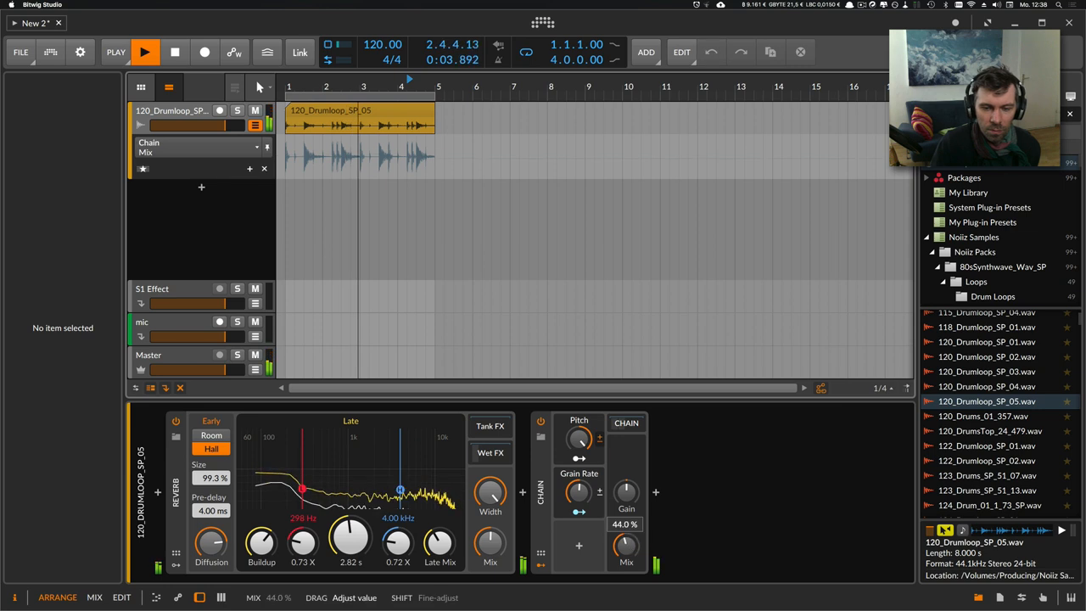
left_click_drag(626, 543, 626, 501)
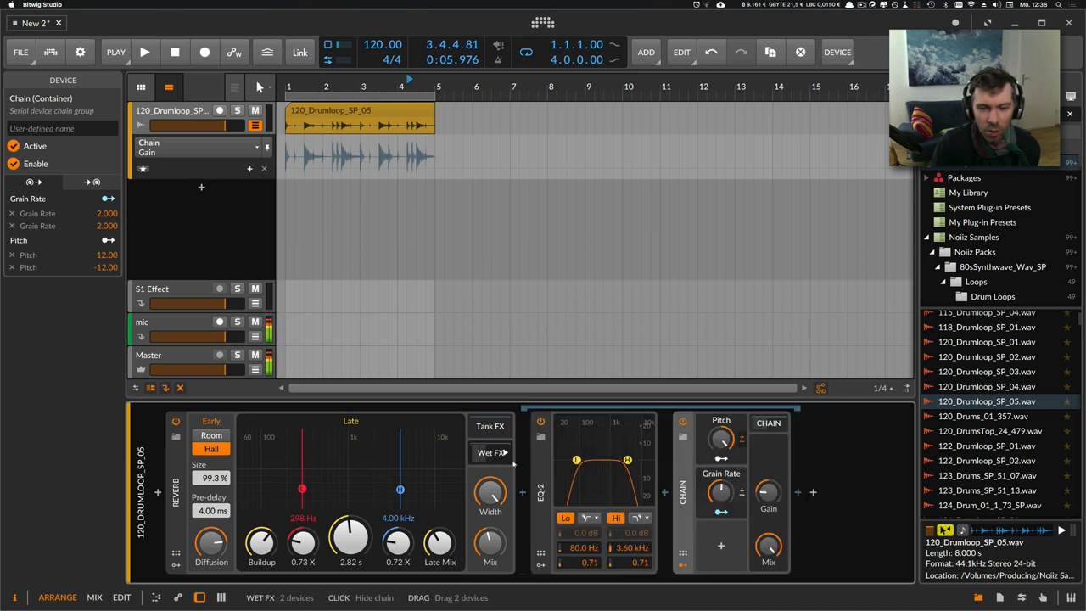
left_click(144, 50)
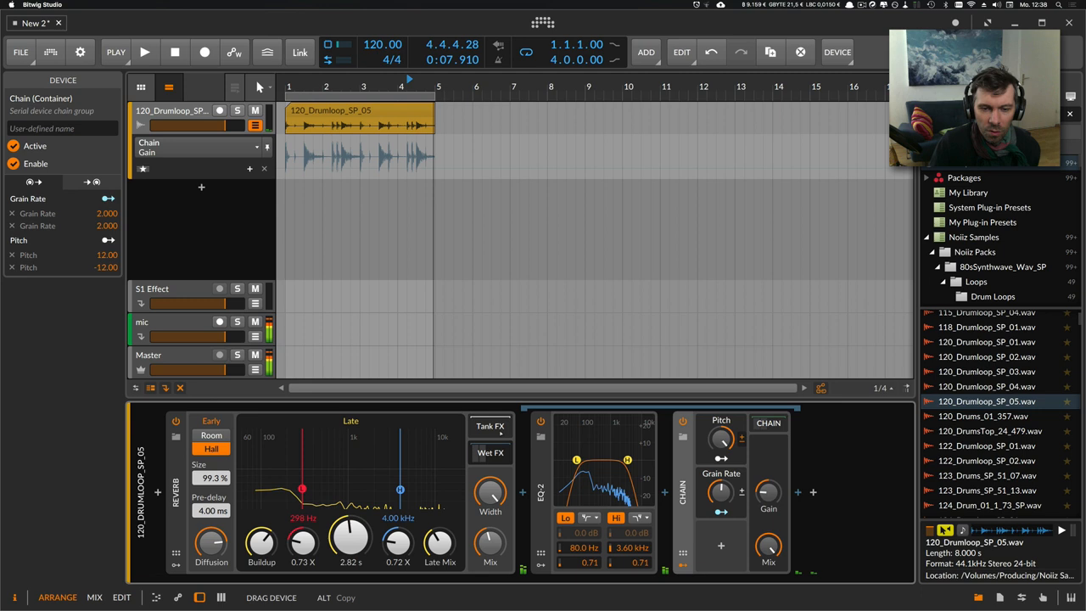
left_click(144, 51)
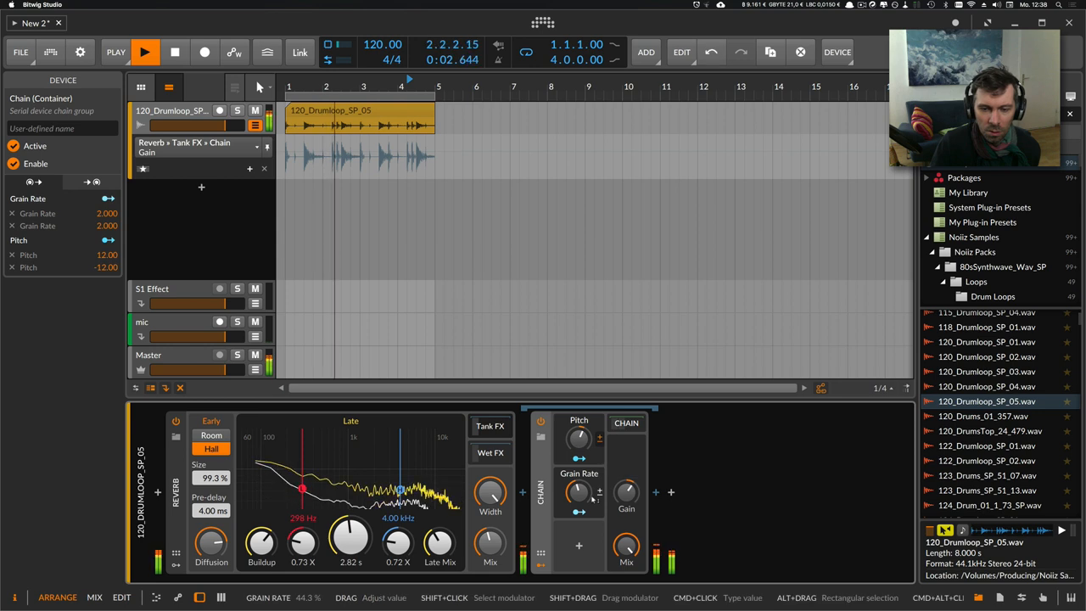
left_click_drag(580, 492, 580, 489)
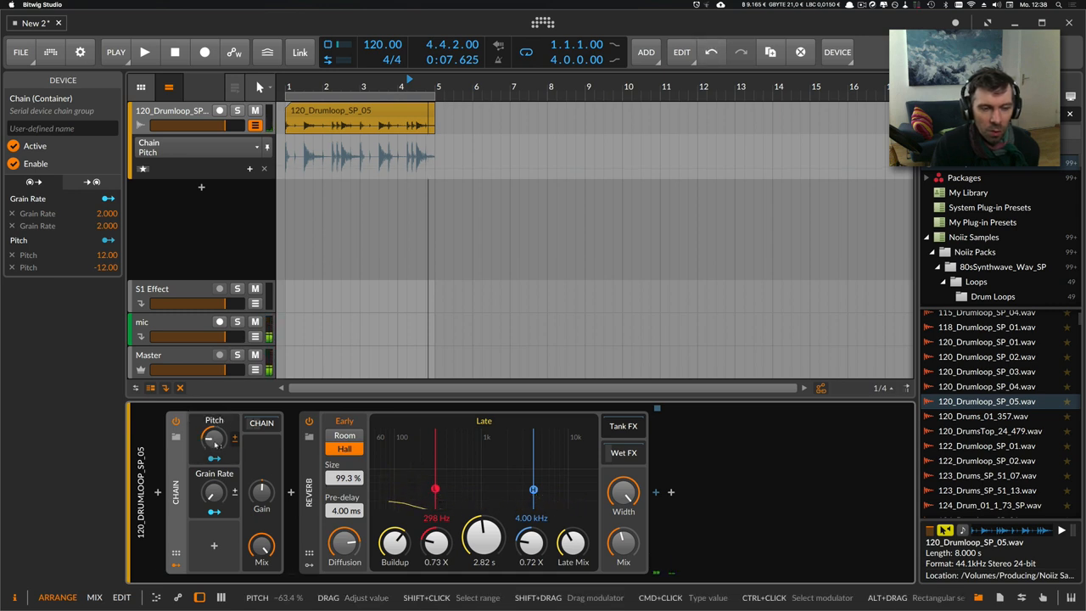
Nudge the Pitch and Grain Rate macros and select the Pitch Shifters to duplicate to four.
left_click_drag(214, 438, 214, 445)
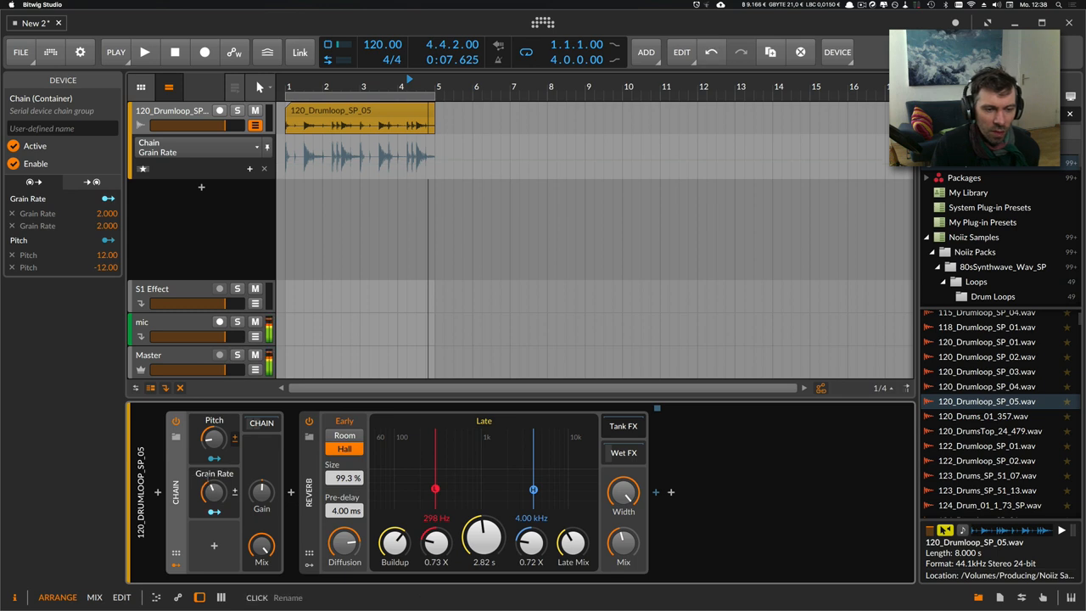
left_click_drag(214, 492, 214, 471)
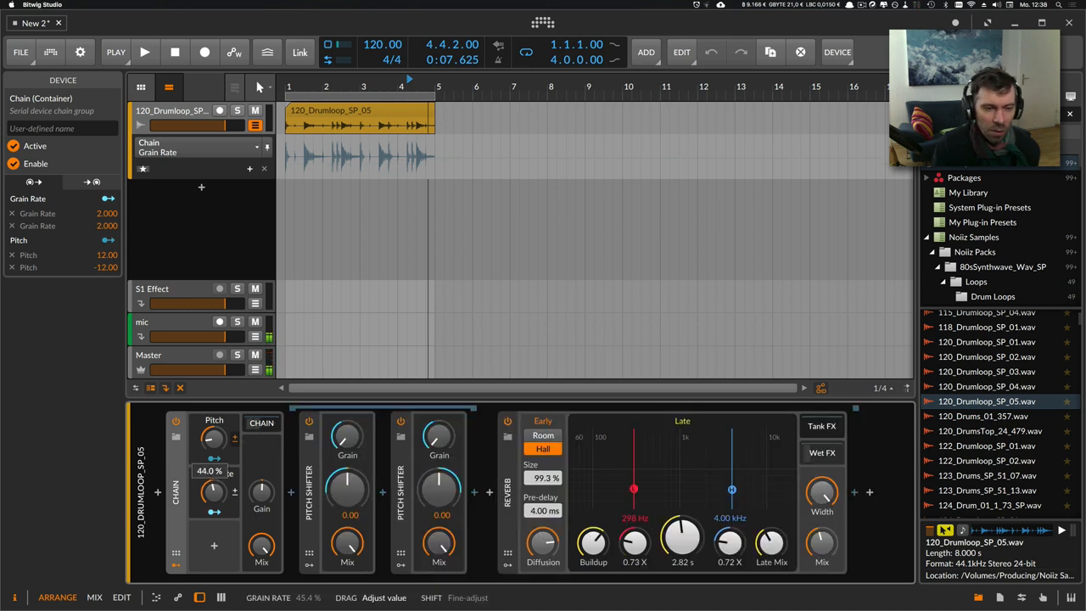
left_click(145, 51)
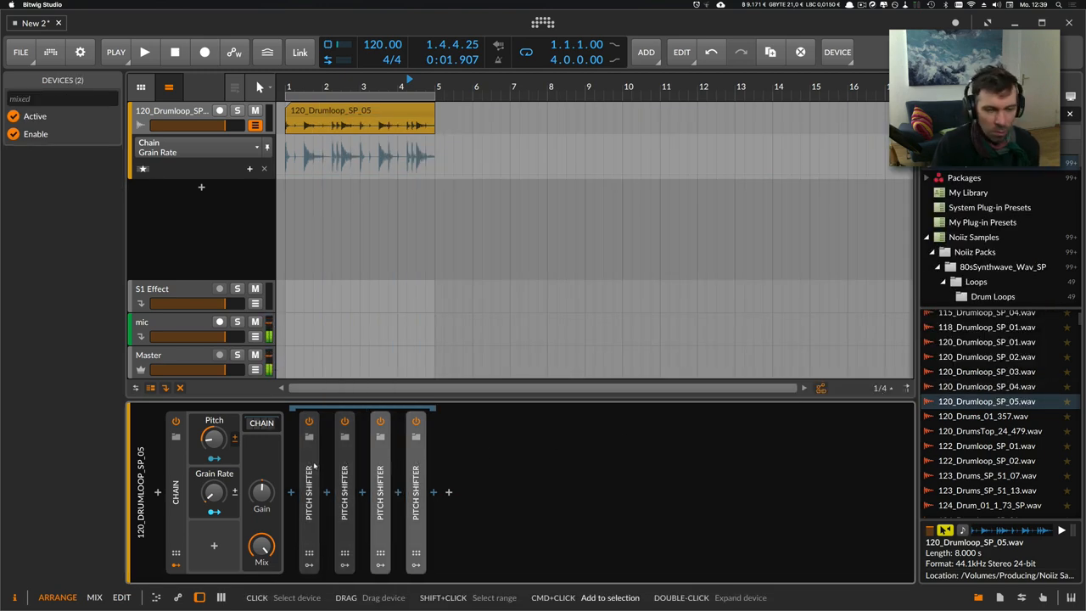
Duplicate a Pitch Shifter and remove the extra fifth one, keeping four in the chain.
left_click(144, 51)
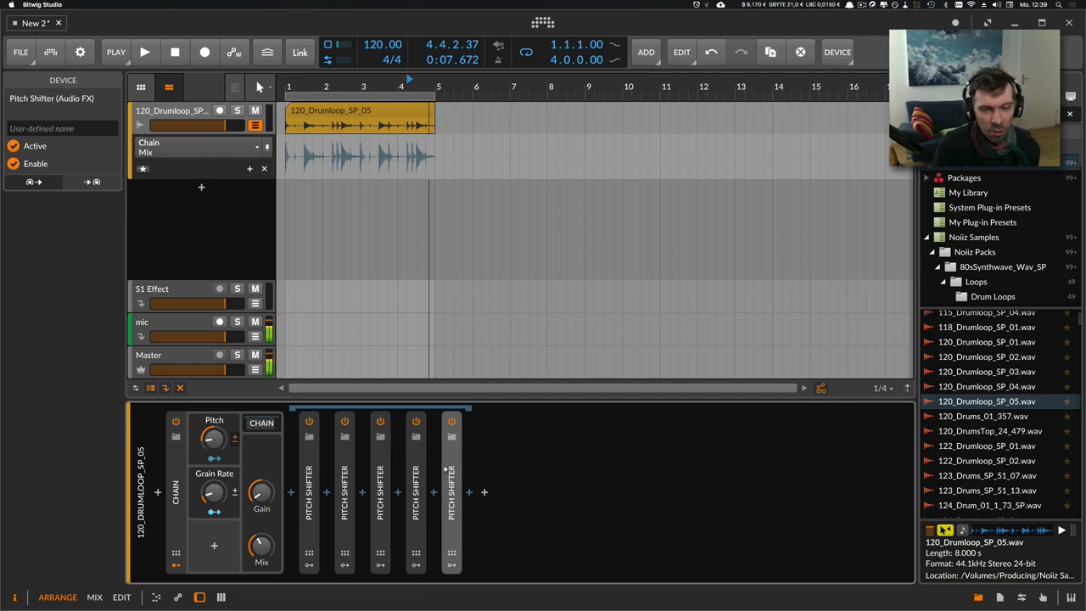
left_click(144, 51)
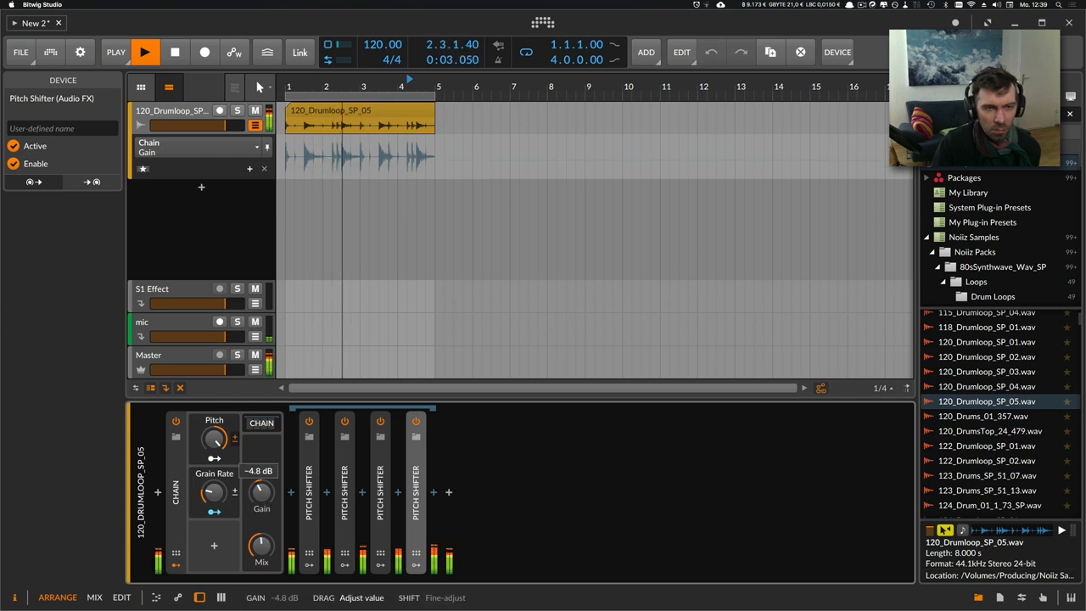
Adjust the chain Gain while auditioning, return it to 0 dB, and fold the chain's devices away.
left_click_drag(261, 492, 261, 505)
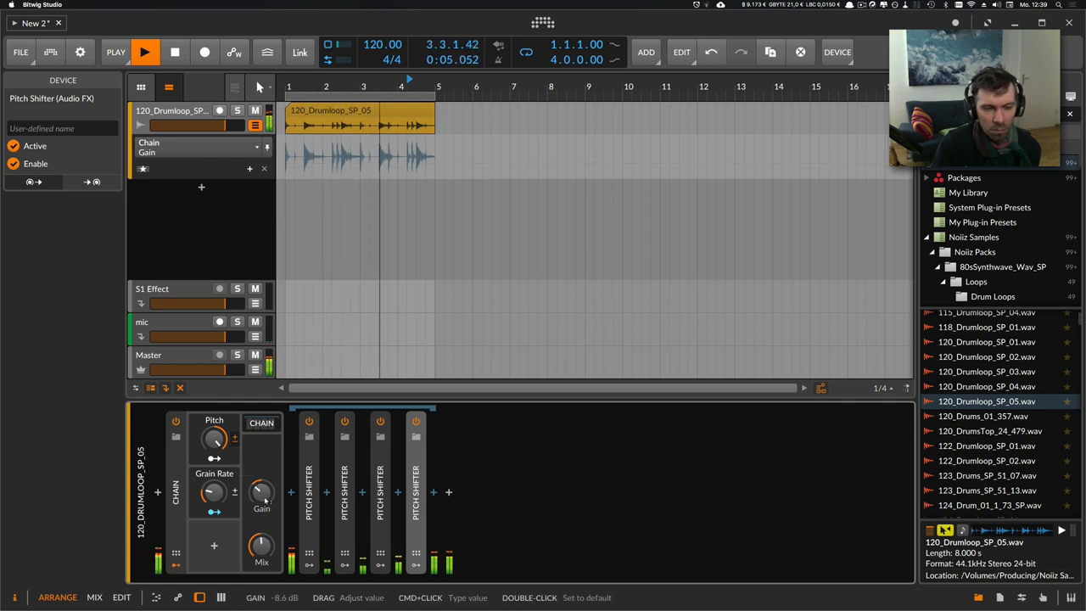
left_click(177, 492)
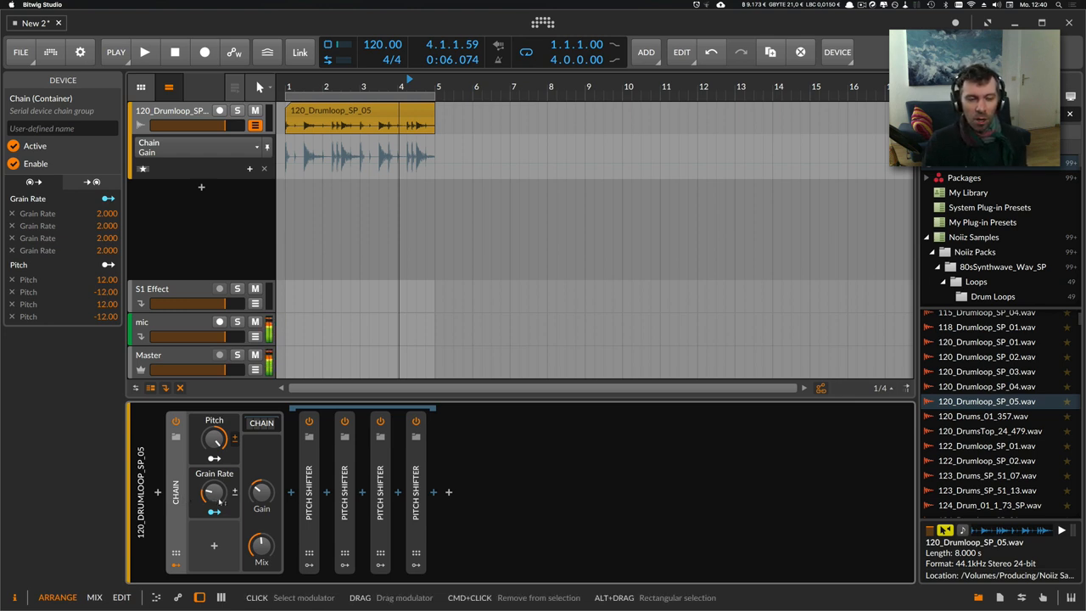
left_click(262, 423)
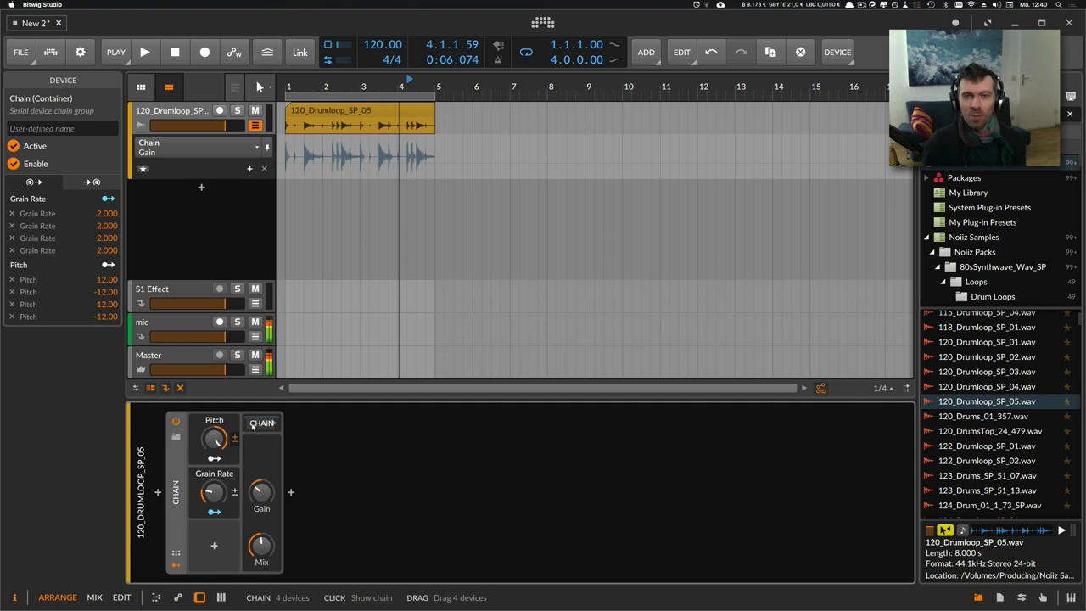